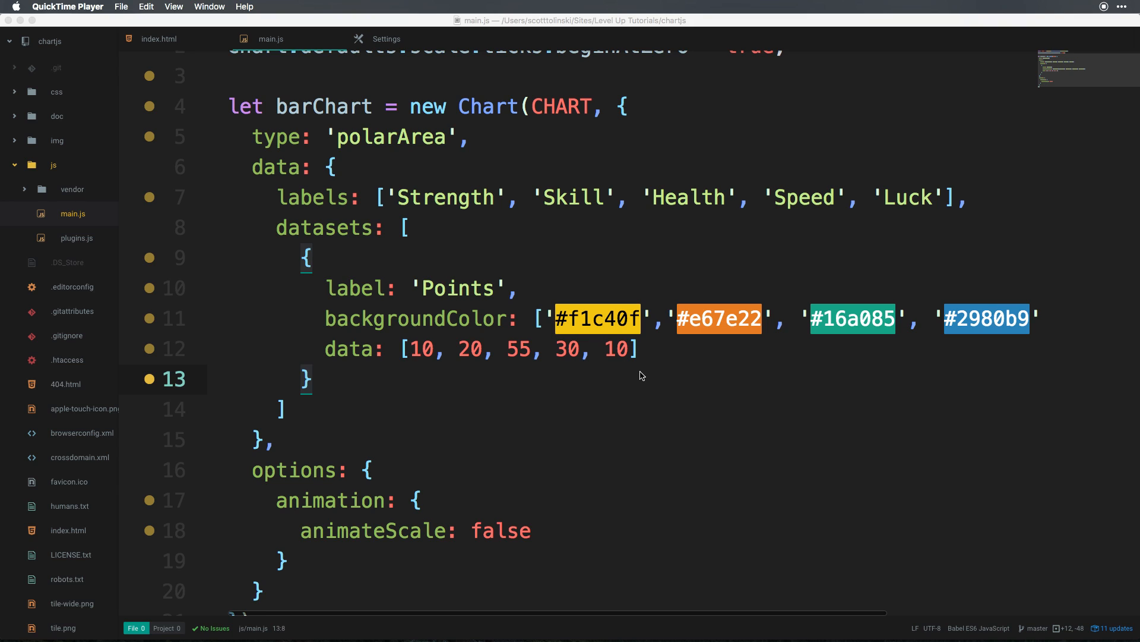
pyautogui.moveTo(1041, 304)
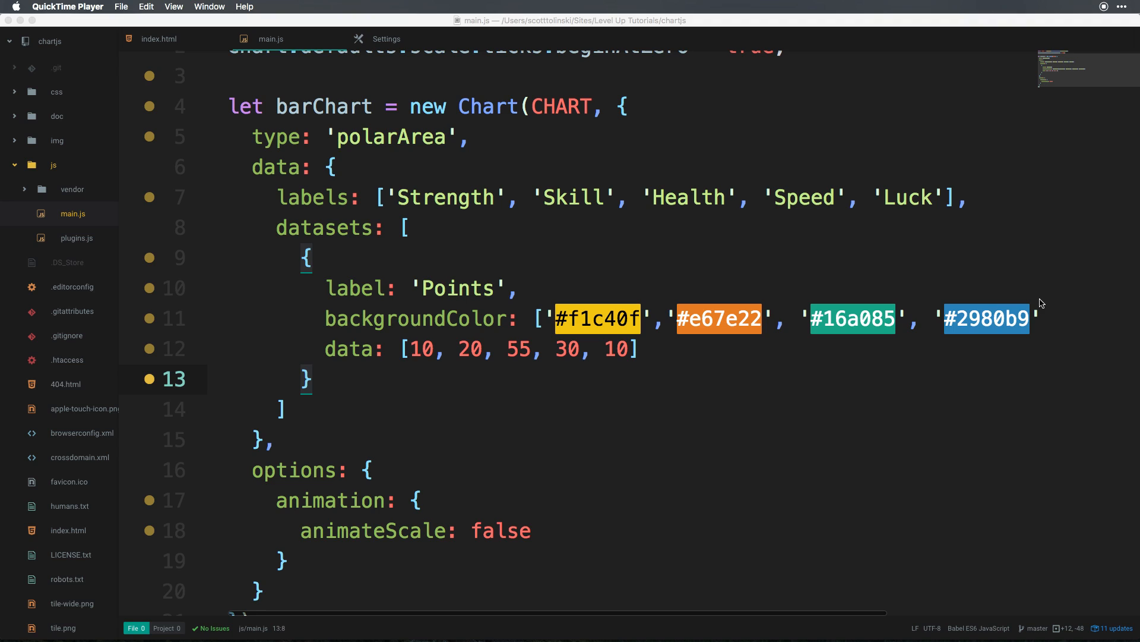
pyautogui.moveTo(852, 152)
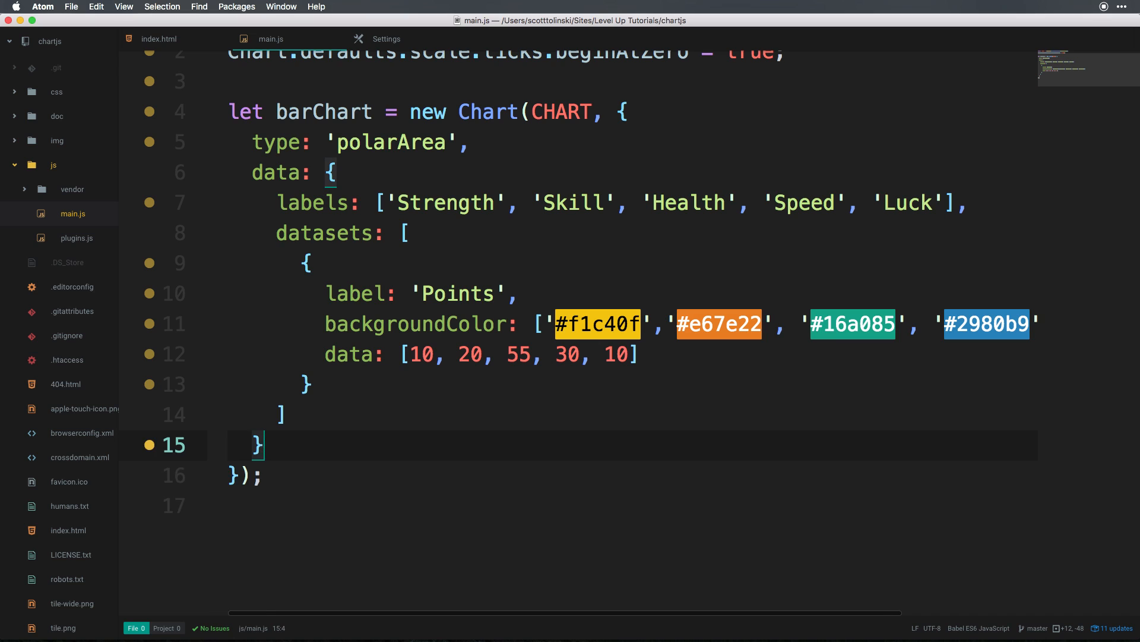
# Replace the chart type 'polarArea' with 'pie' in main.js.
pyautogui.scroll(3)
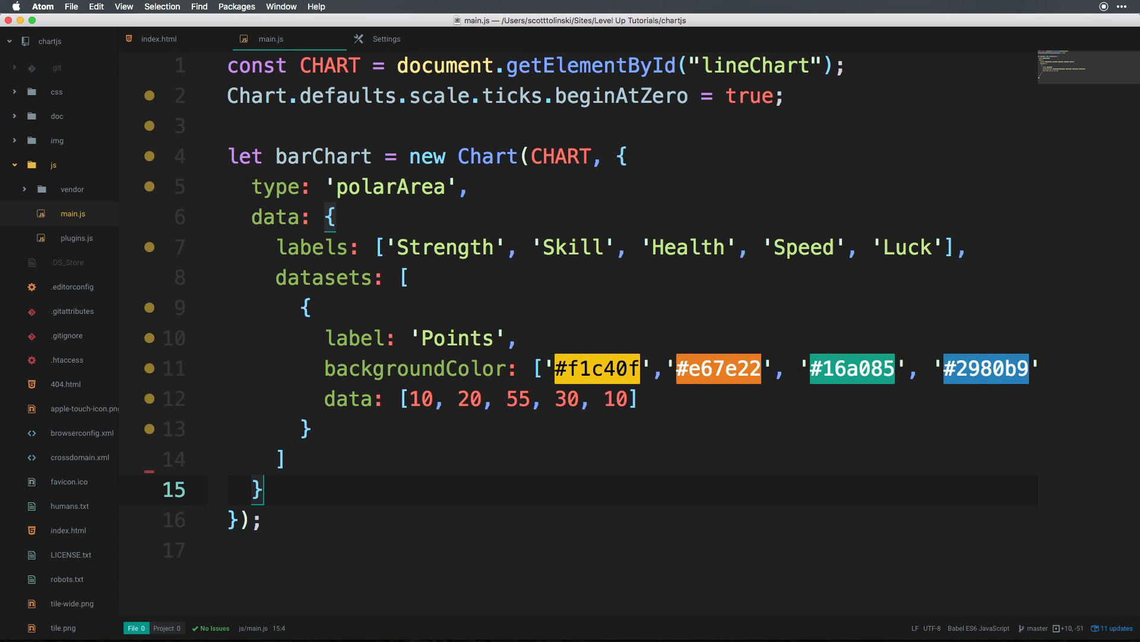
pyautogui.doubleClick(391, 187)
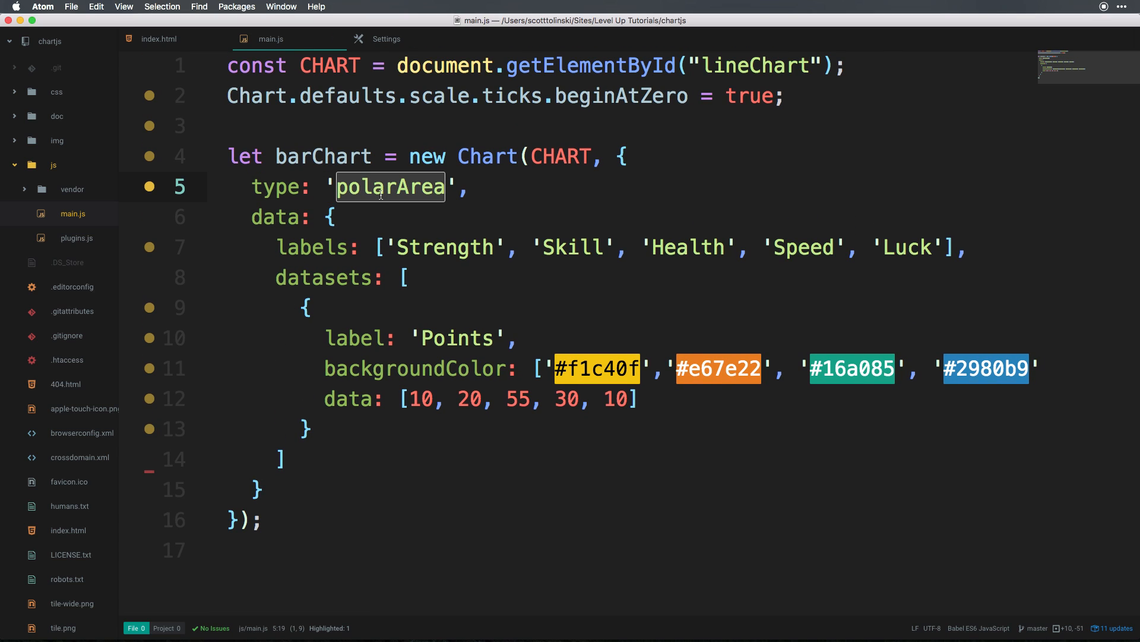
pyautogui.moveTo(405, 195)
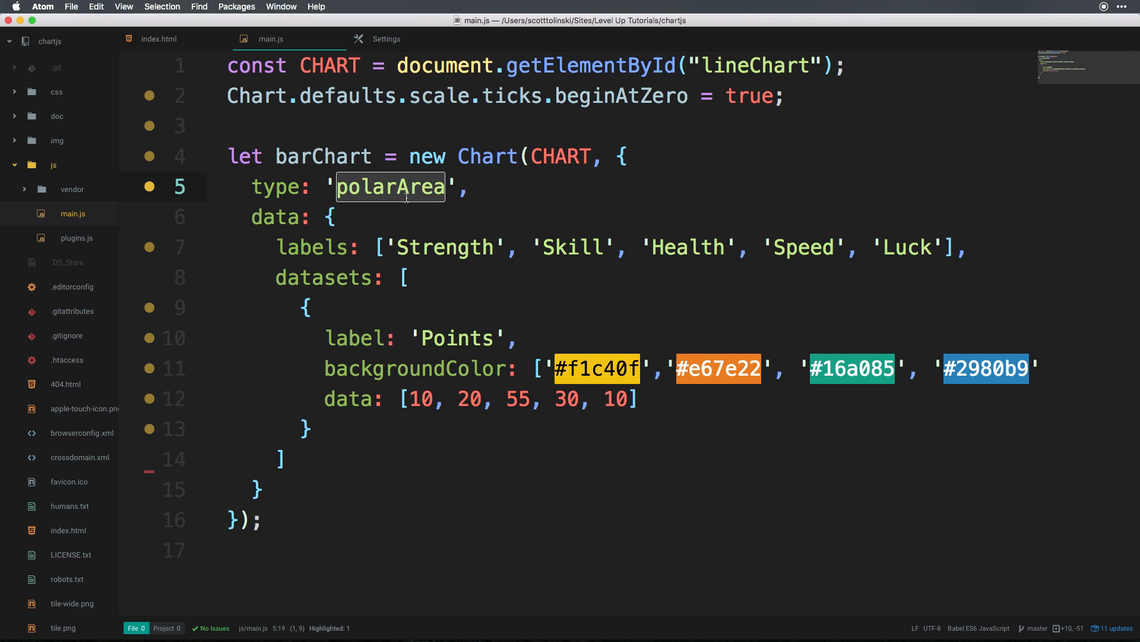
pyautogui.write('pie')
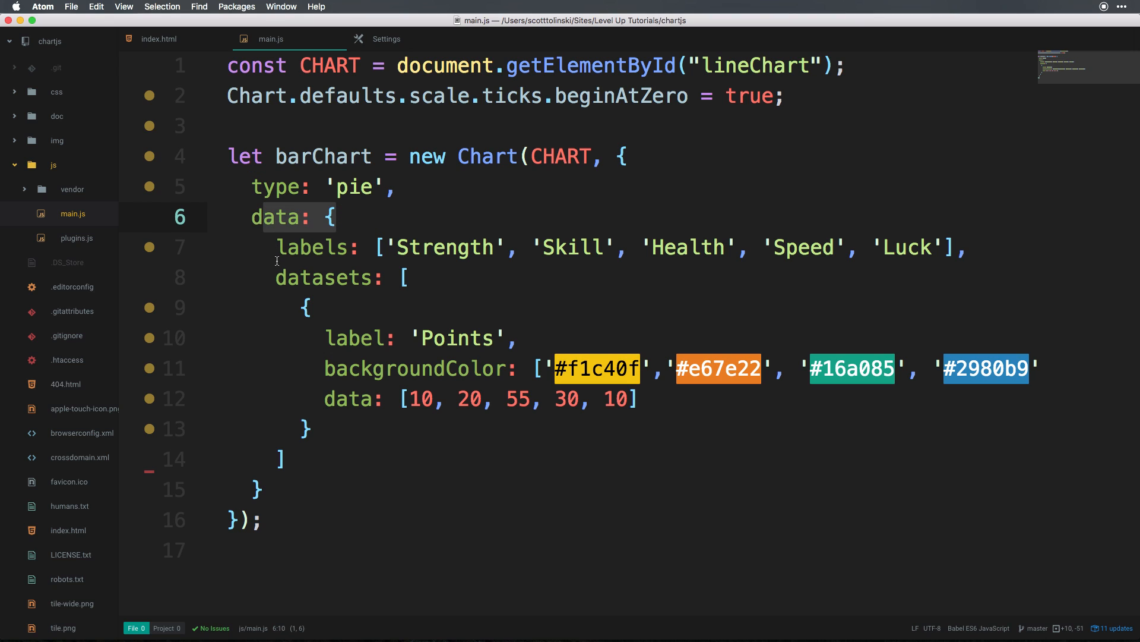
# Select the first background colour value and the Strength label in main.js.
pyautogui.click(502, 246)
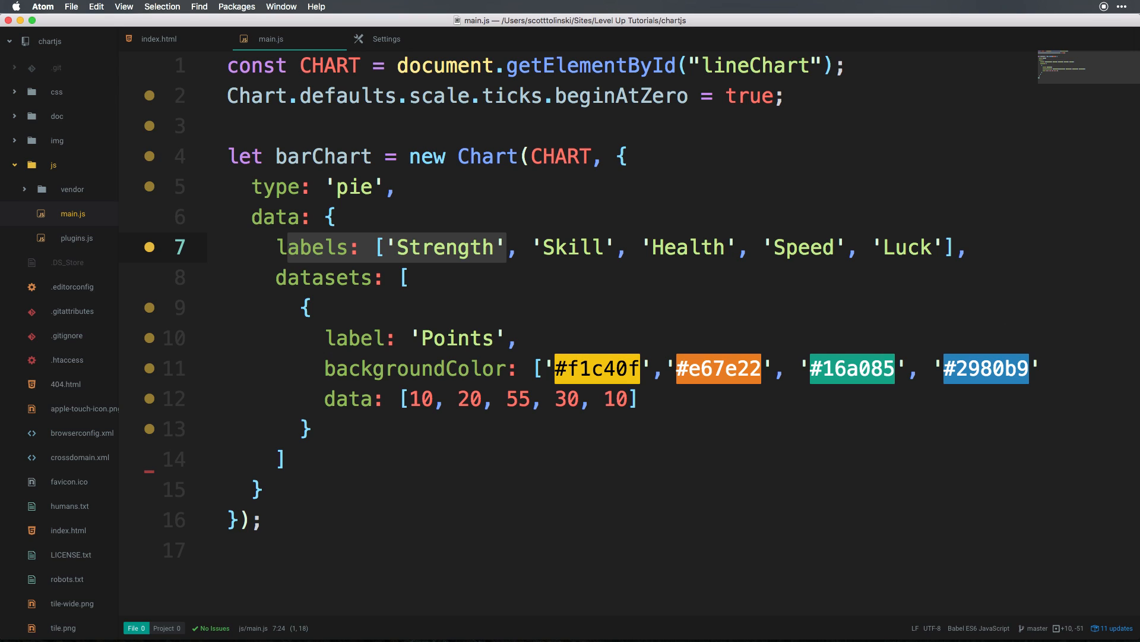
pyautogui.moveTo(293, 343)
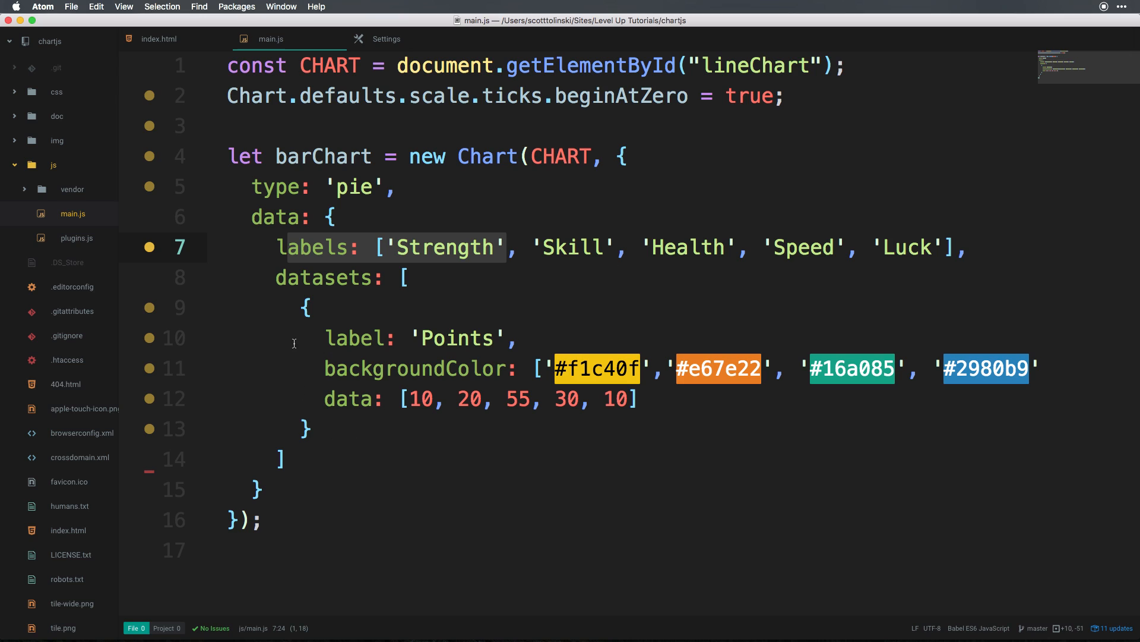
pyautogui.click(269, 307)
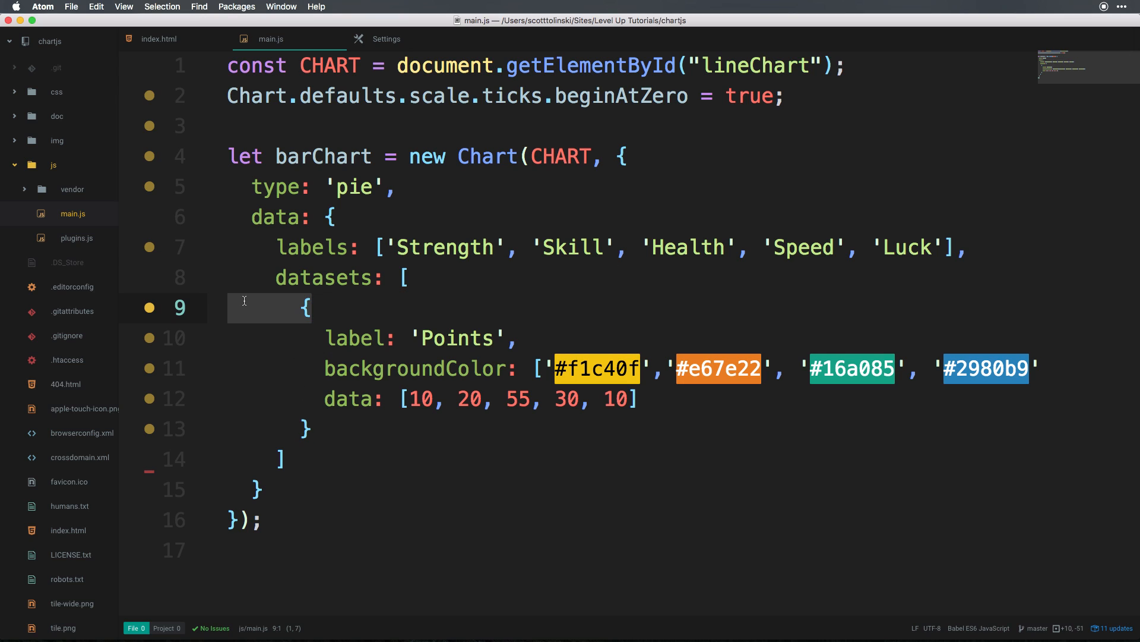
pyautogui.moveTo(334, 323)
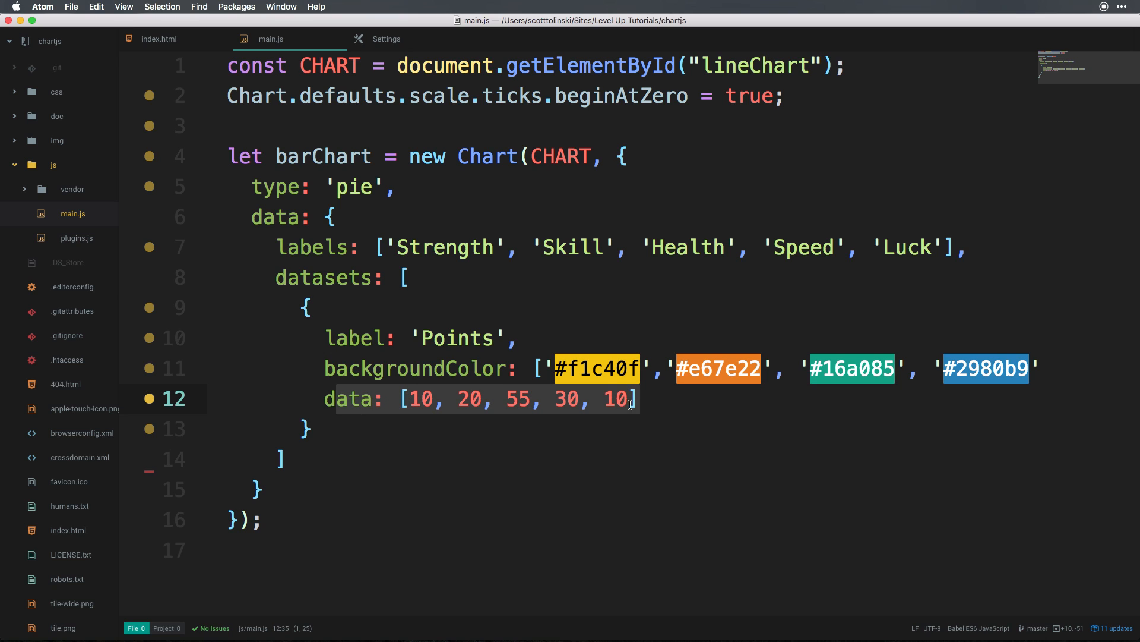
pyautogui.click(597, 369)
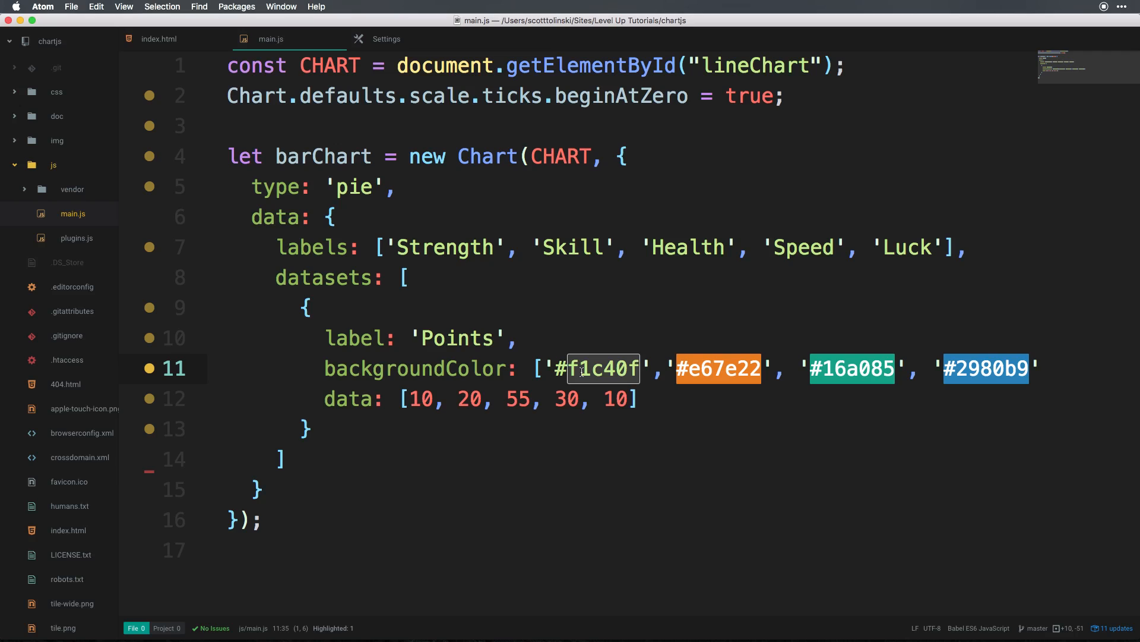
pyautogui.click(582, 368)
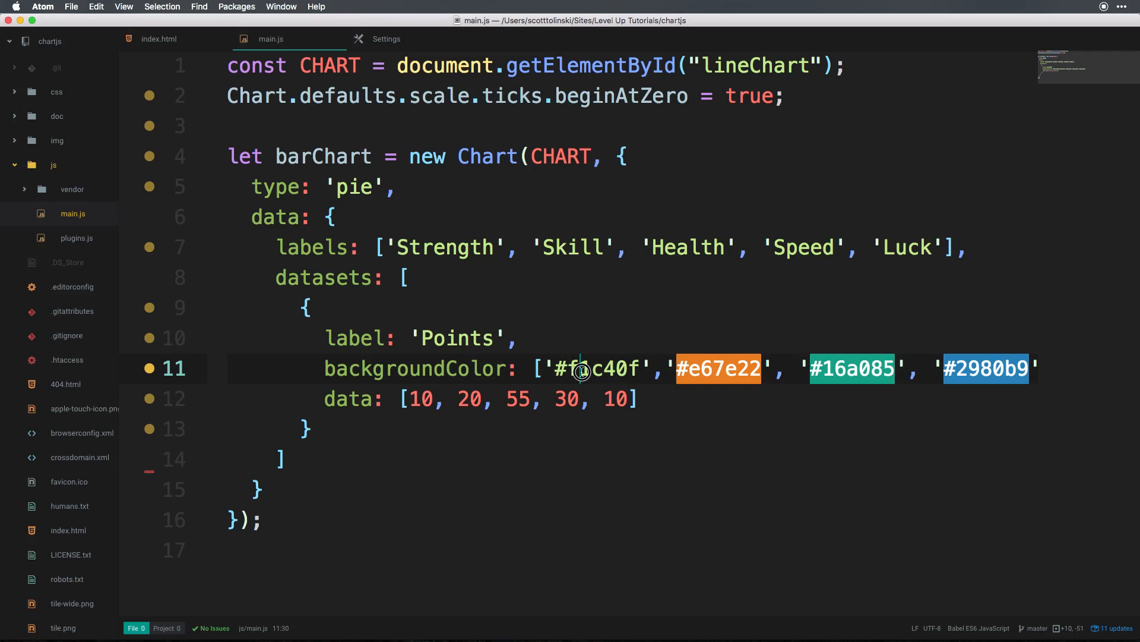
pyautogui.doubleClick(583, 369)
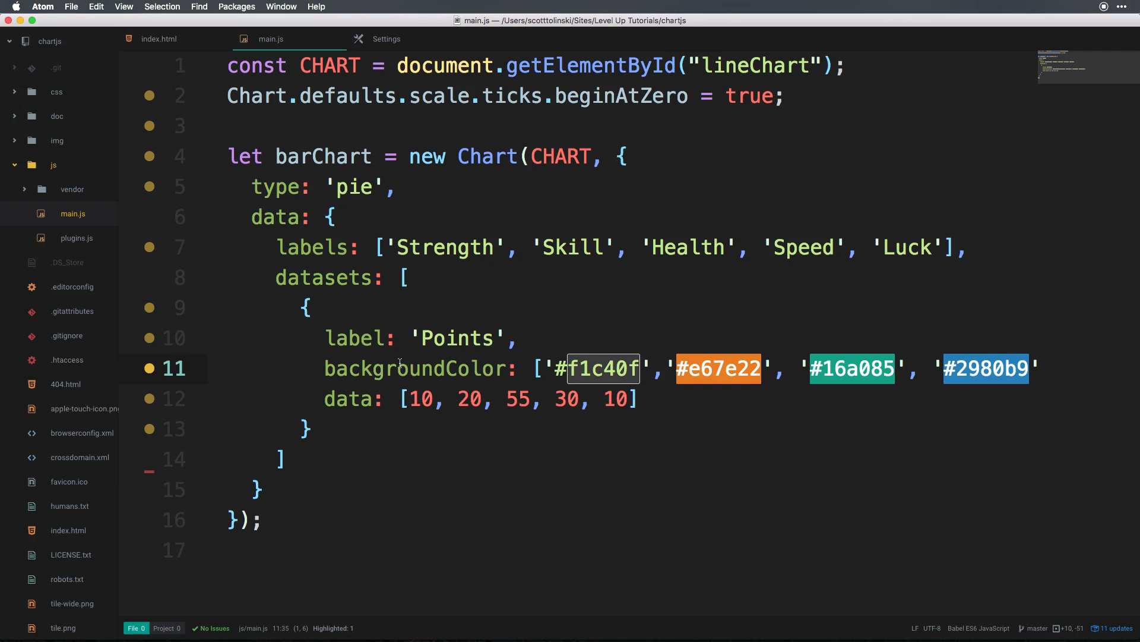
pyautogui.moveTo(444, 401)
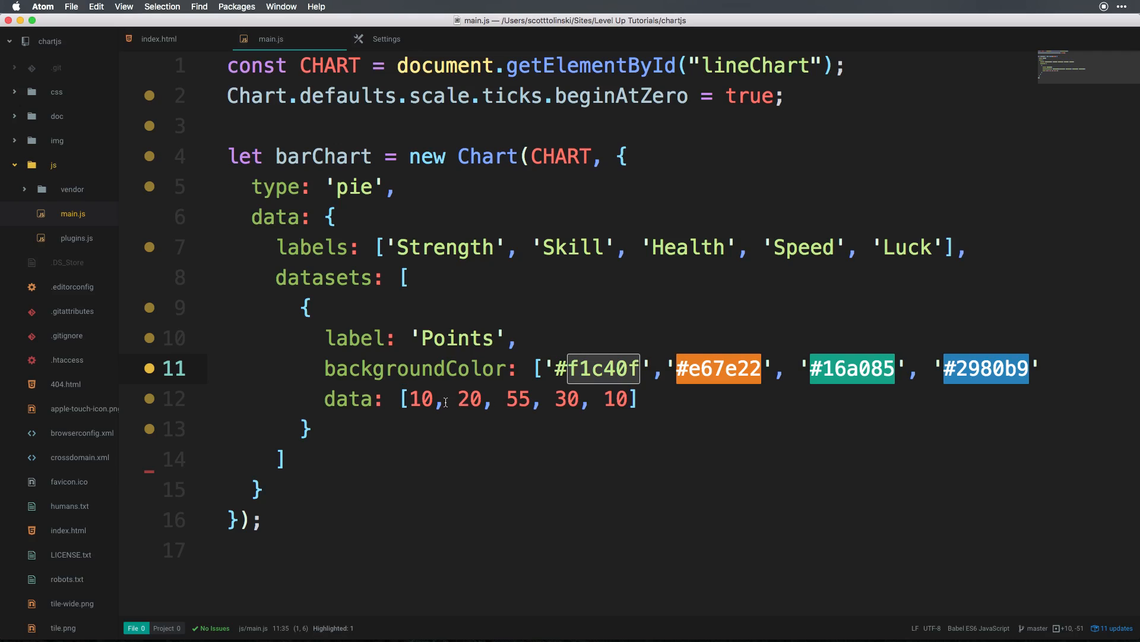
pyautogui.doubleClick(444, 247)
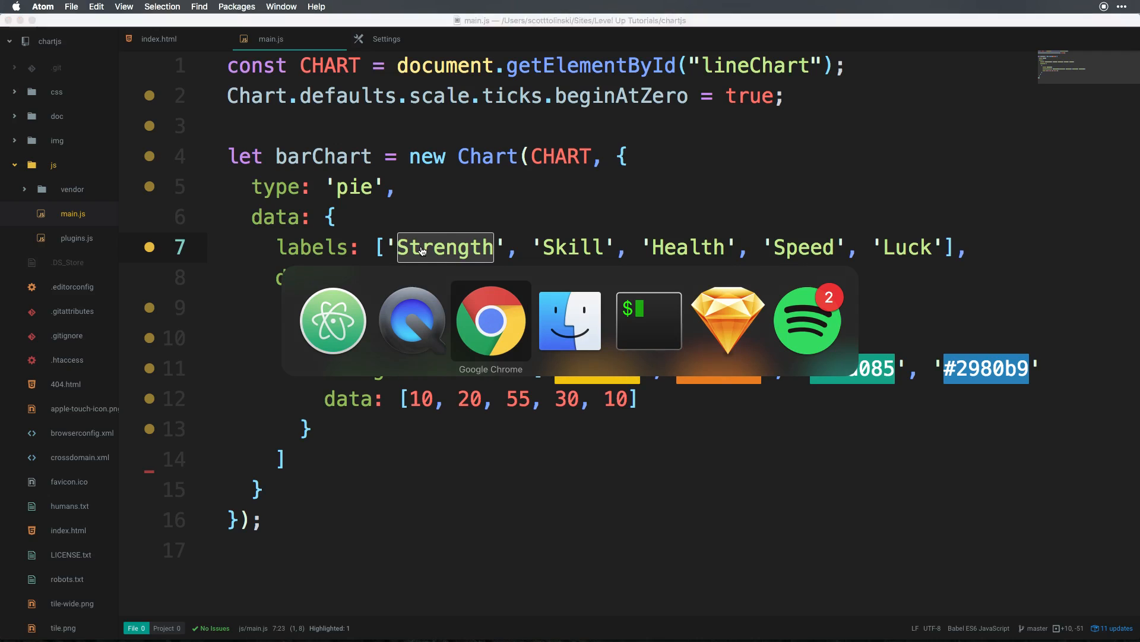
# Switch to Chrome to see the Strength, Skill, Health, Speed and Luck pie chart.
pyautogui.click(491, 320)
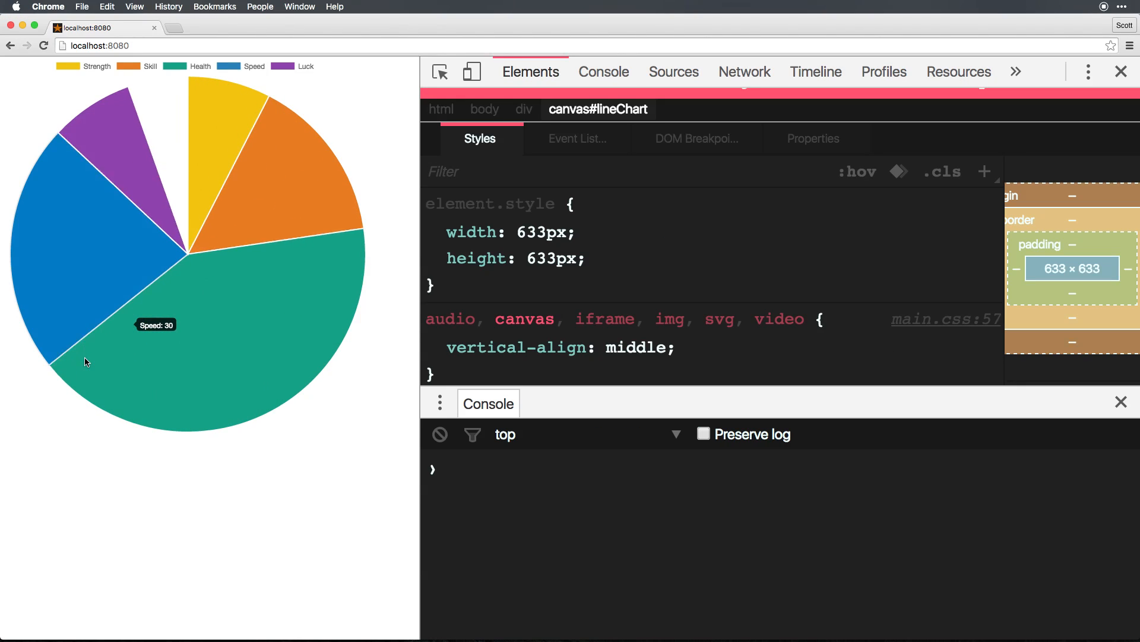
pyautogui.moveTo(308, 383)
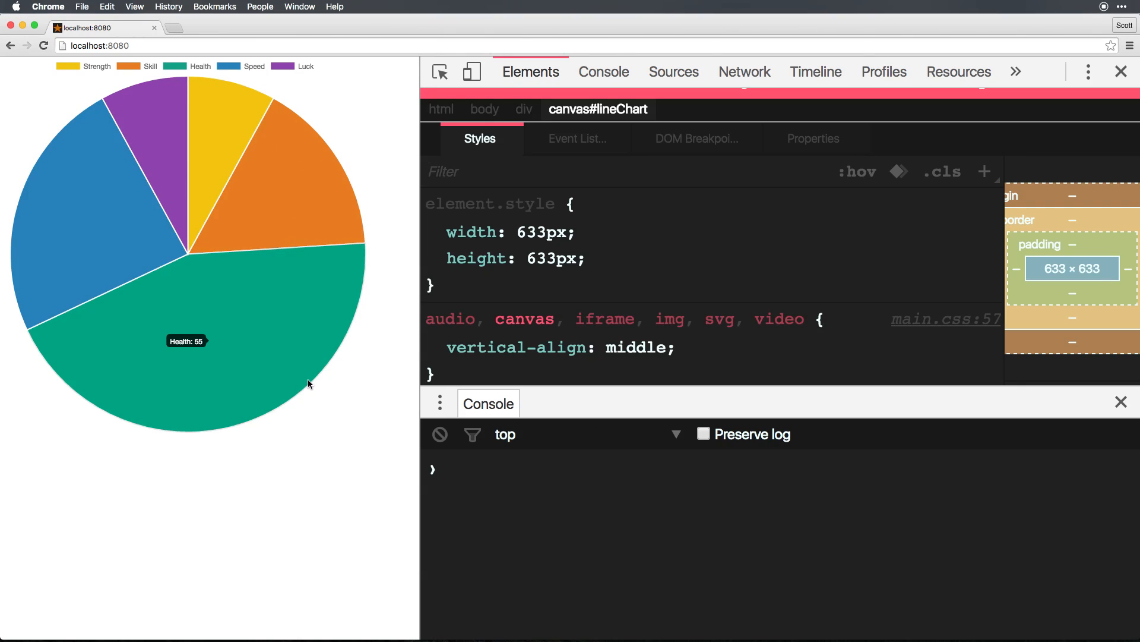
pyautogui.moveTo(256, 278)
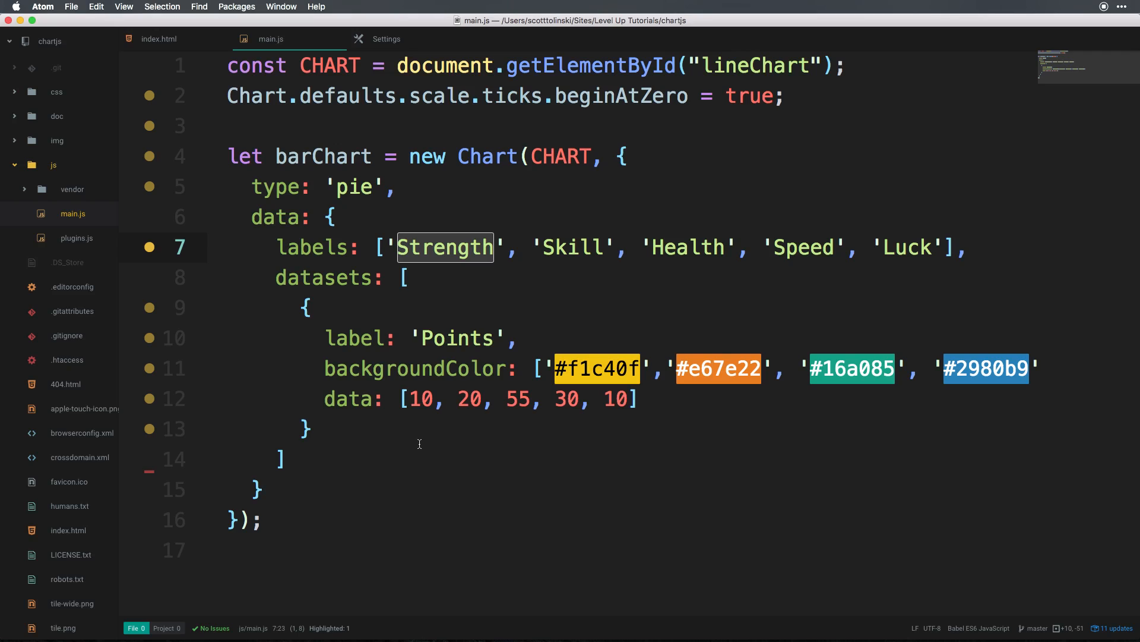
pyautogui.moveTo(316, 470)
pyautogui.write(',')
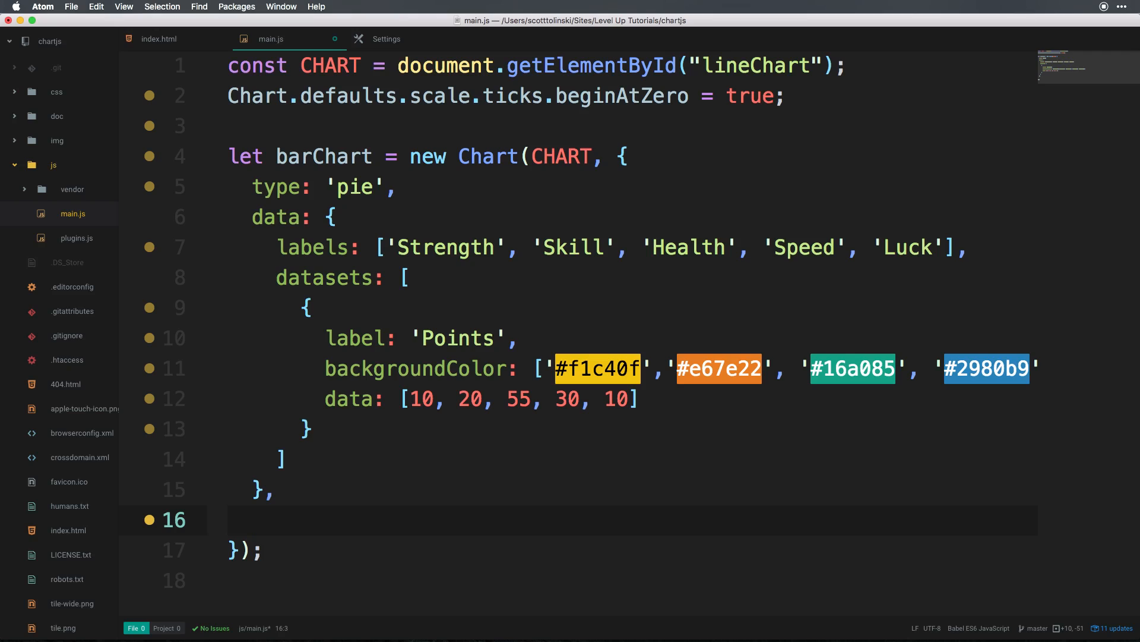
# Add an options block with animation setting animateScale: true in main.js.
pyautogui.write('options: {')
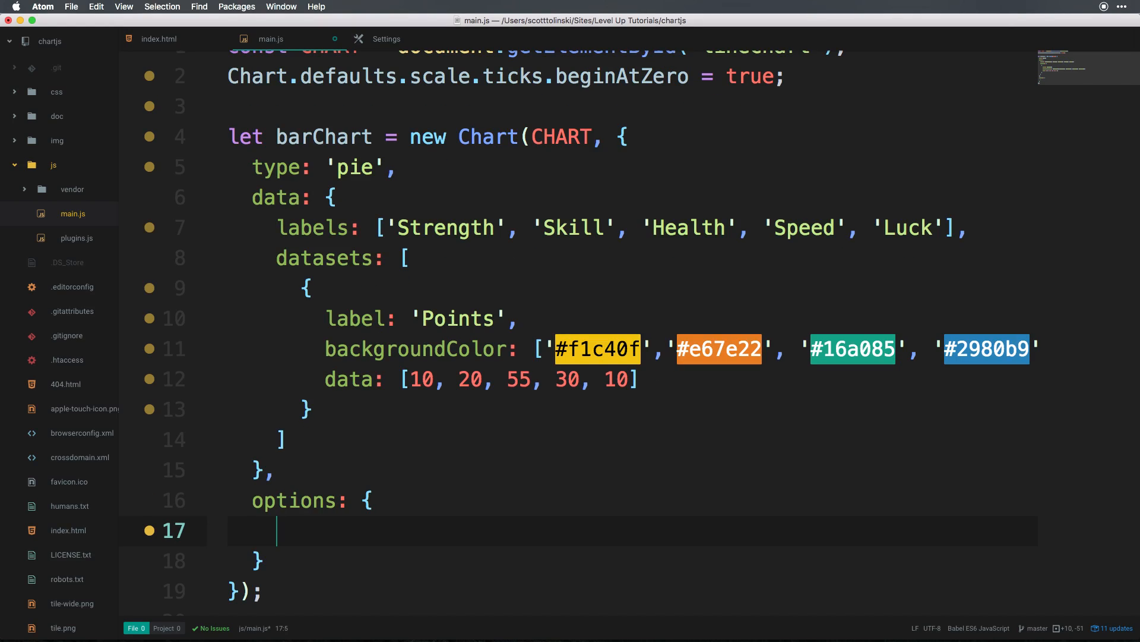
pyautogui.write('animation: {')
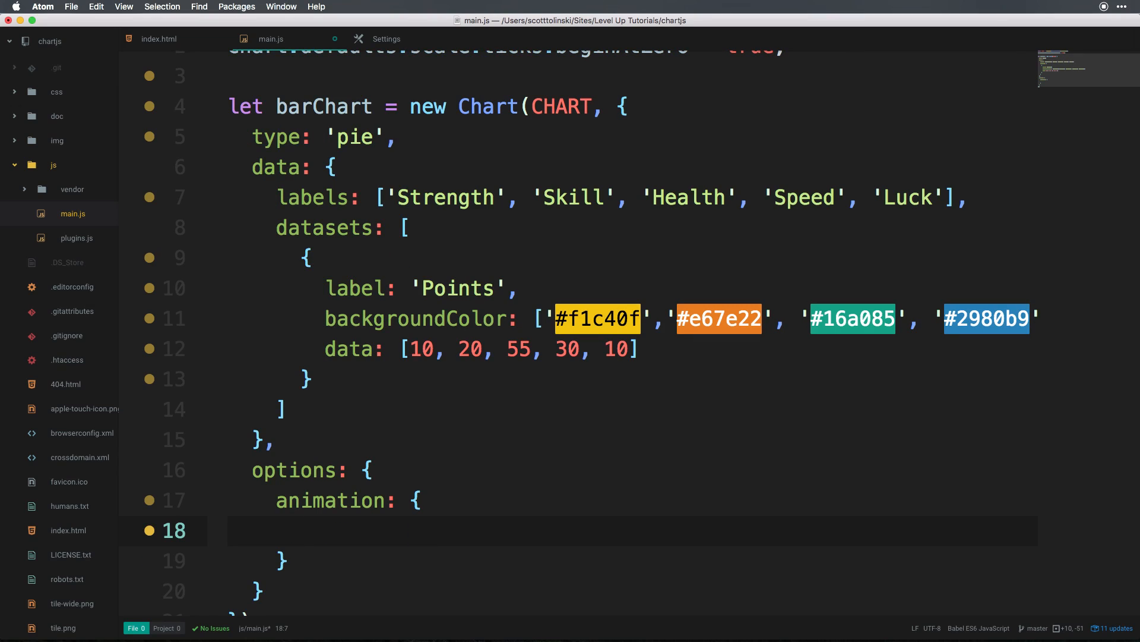
pyautogui.write('anima')
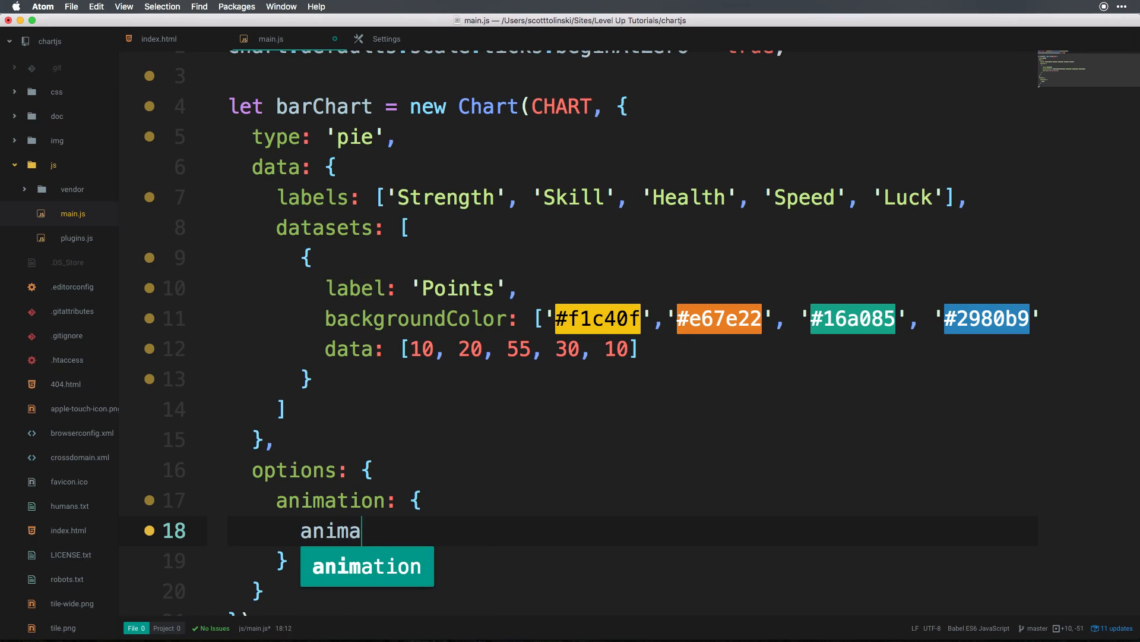
pyautogui.write('teScale:')
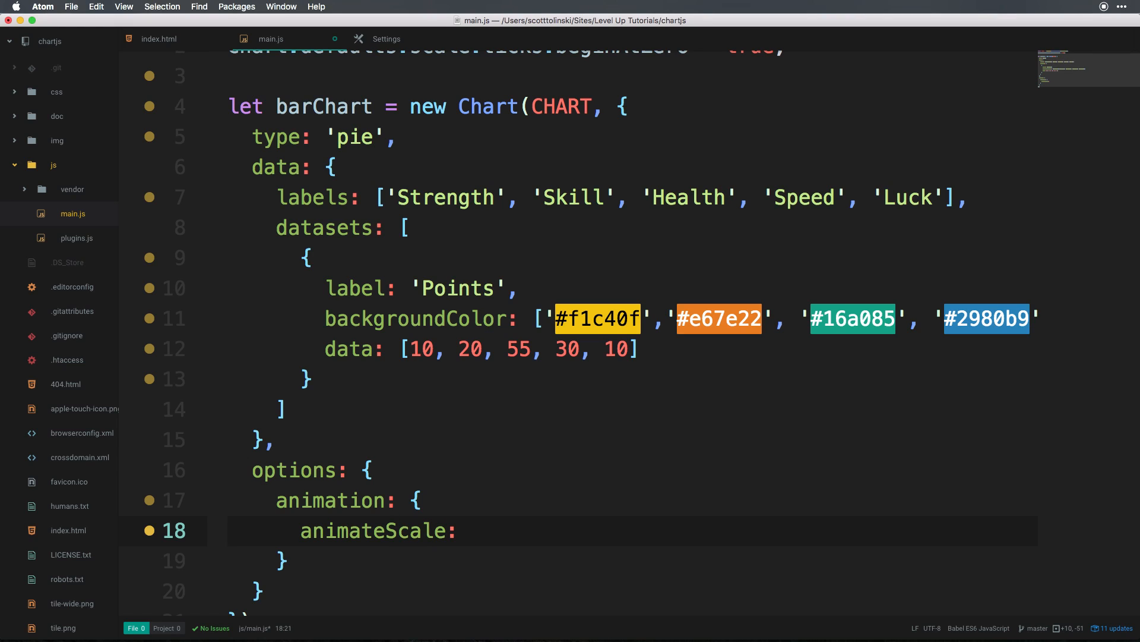
pyautogui.write('tr')
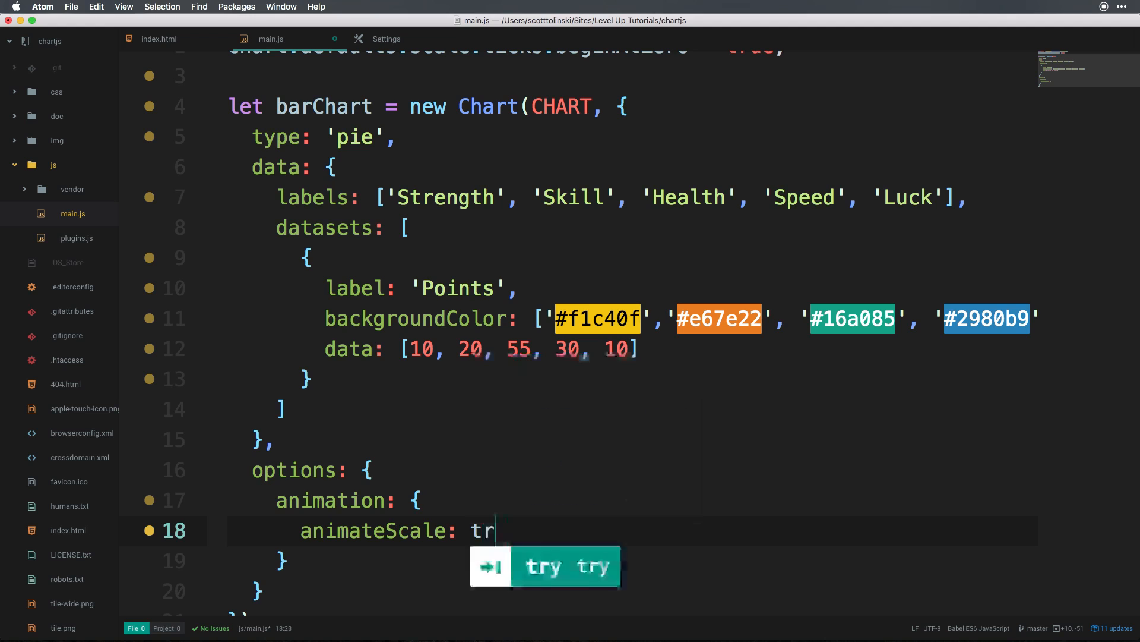
pyautogui.write('ue')
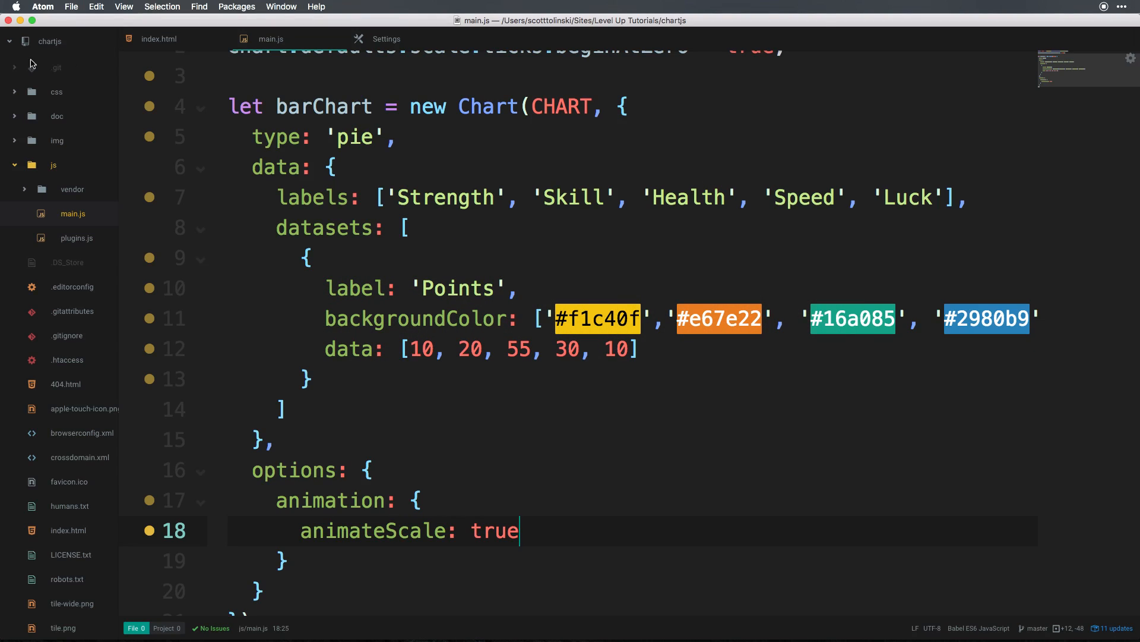
# Change the chart type 'pie' on line 5 to 'doughnut'.
pyautogui.doubleClick(354, 136)
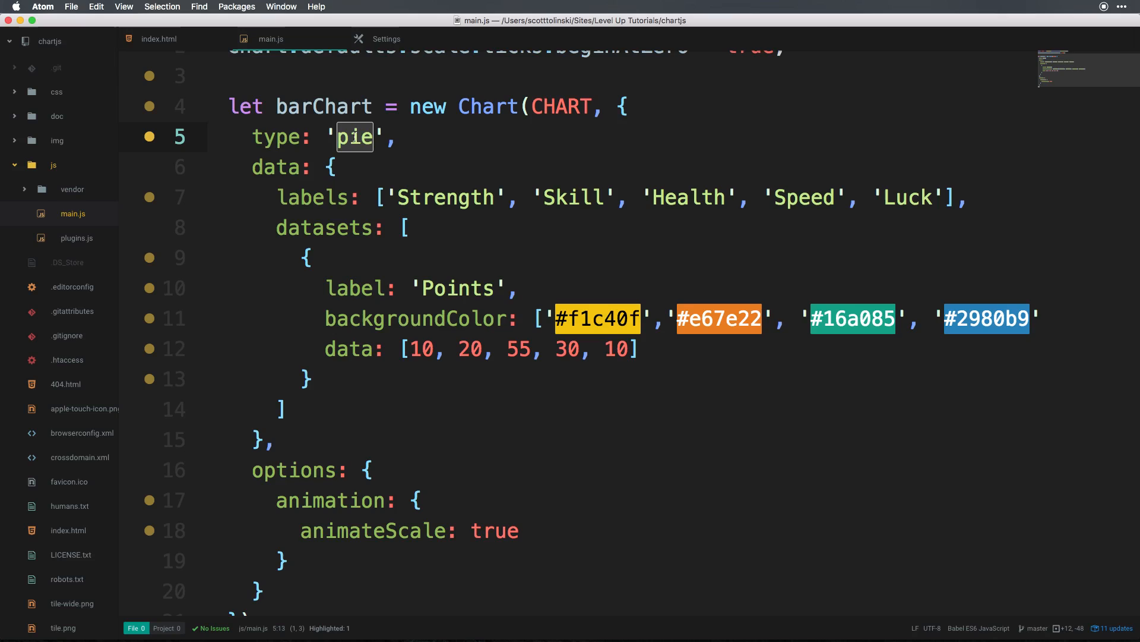
pyautogui.write('d')
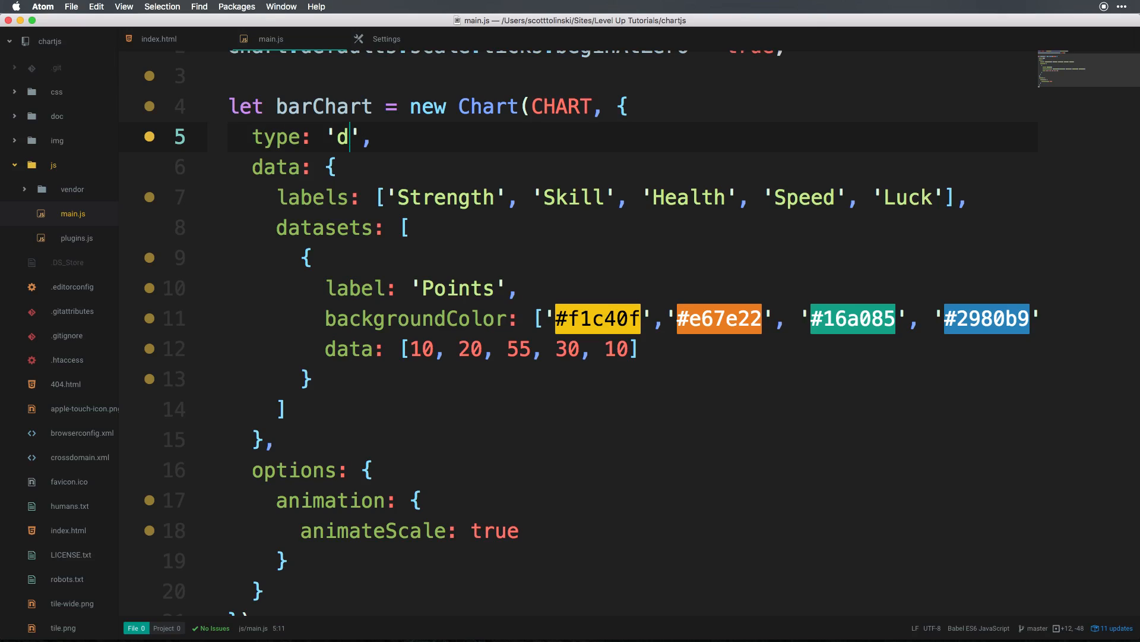
pyautogui.write('ough')
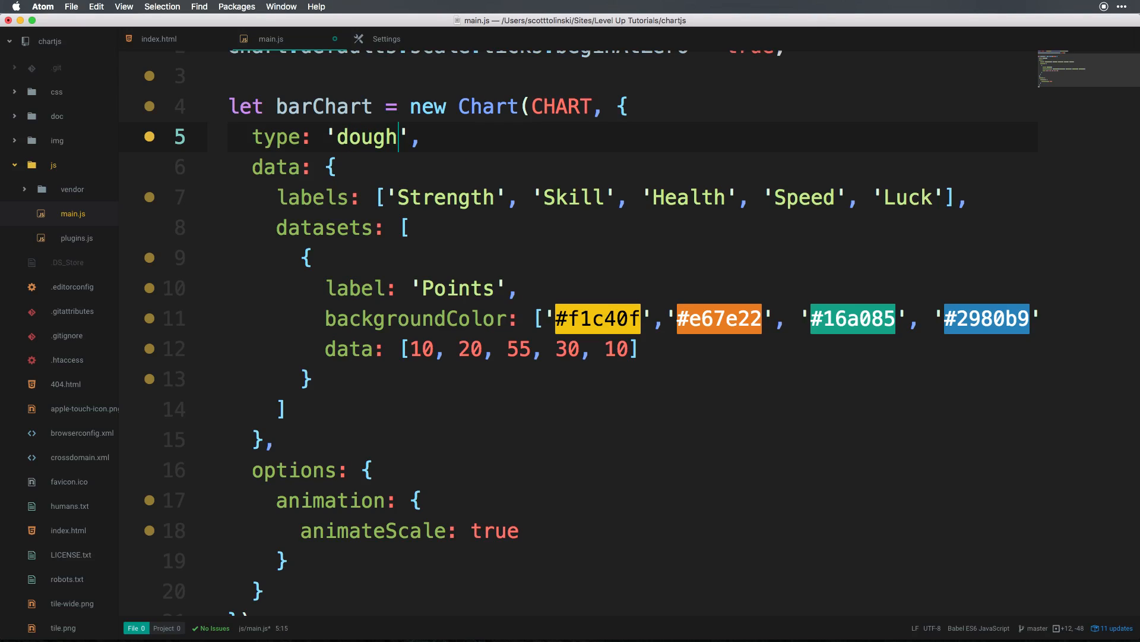
pyautogui.write('nut')
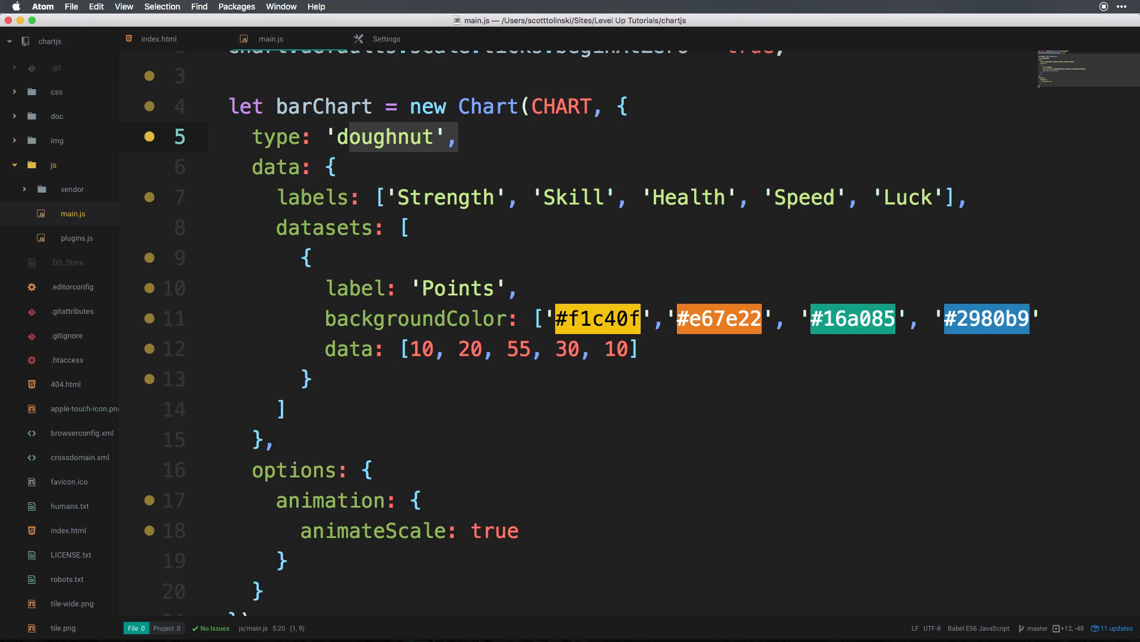
pyautogui.click(410, 320)
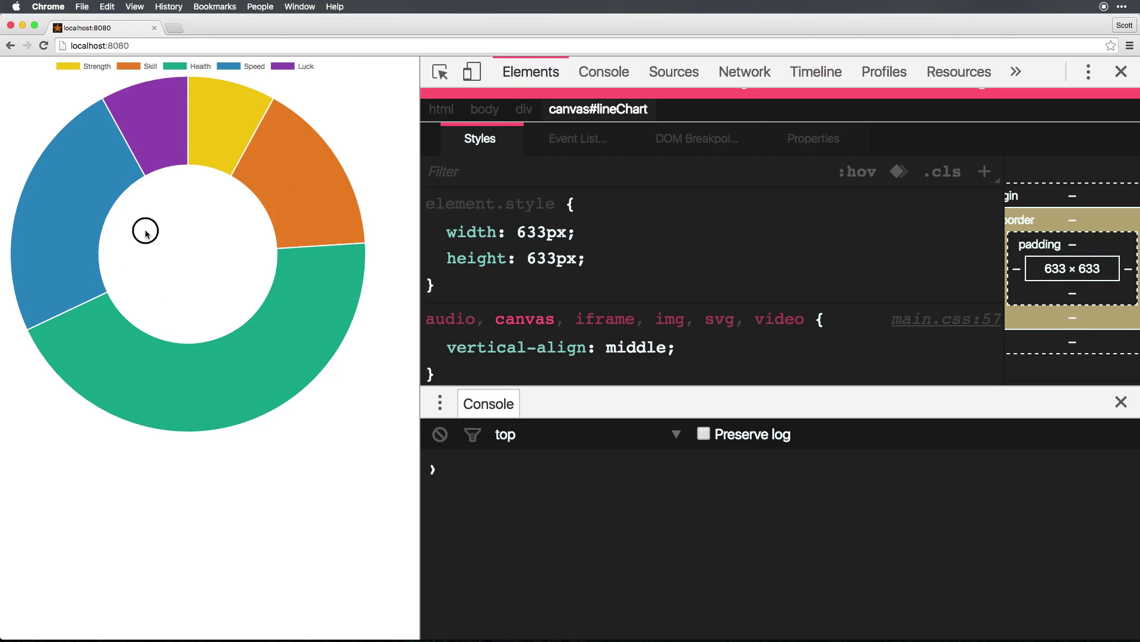
pyautogui.moveTo(167, 242)
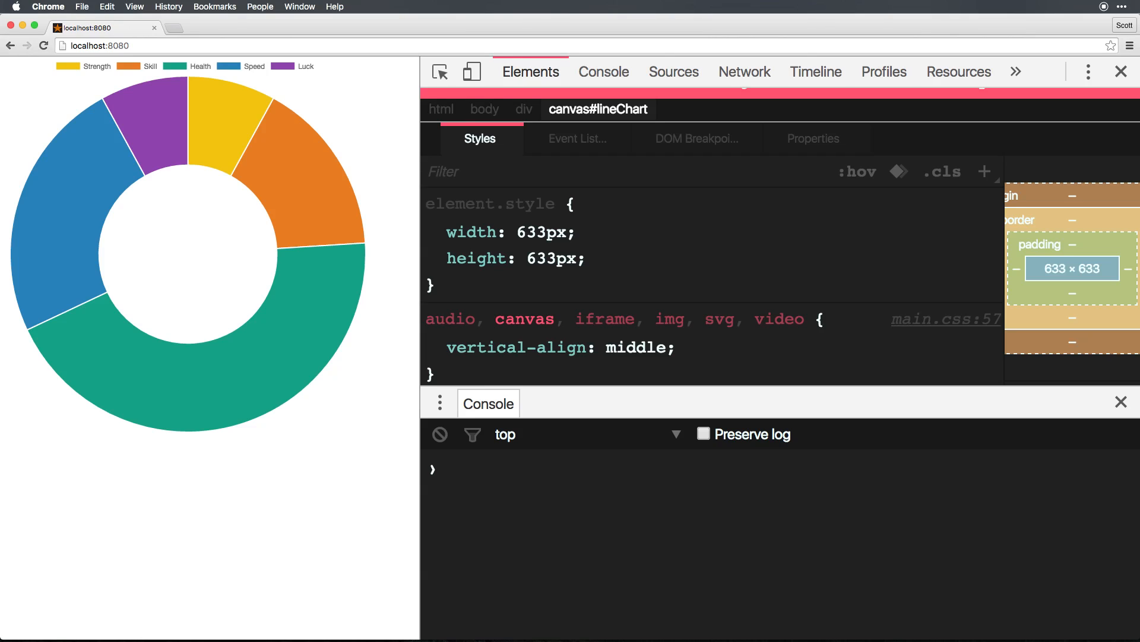
pyautogui.moveTo(197, 205)
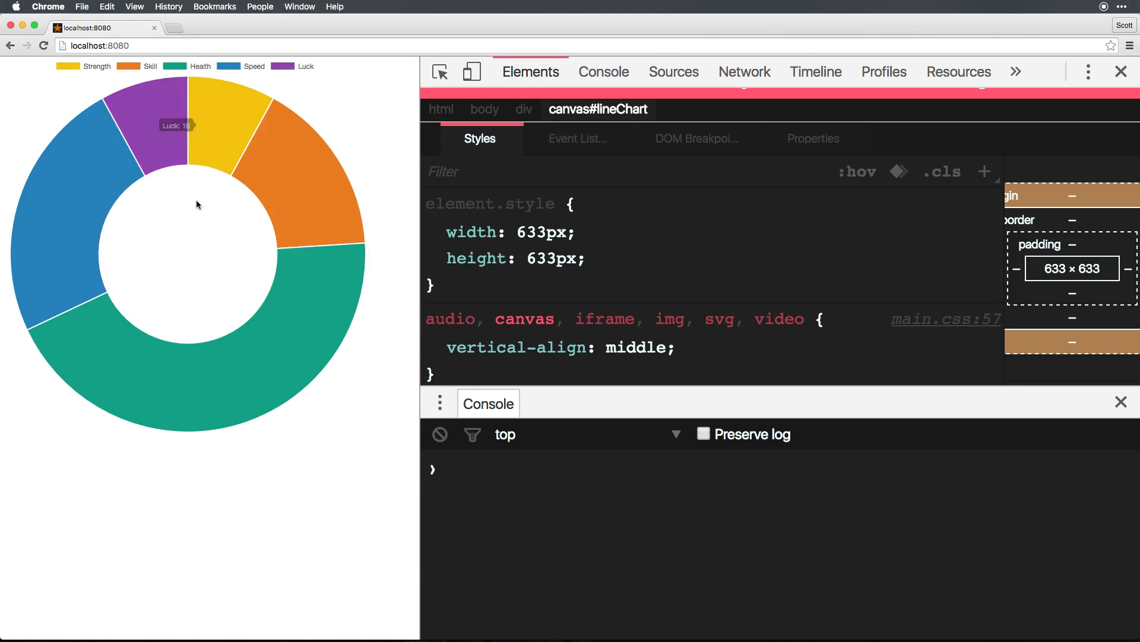
pyautogui.moveTo(226, 222)
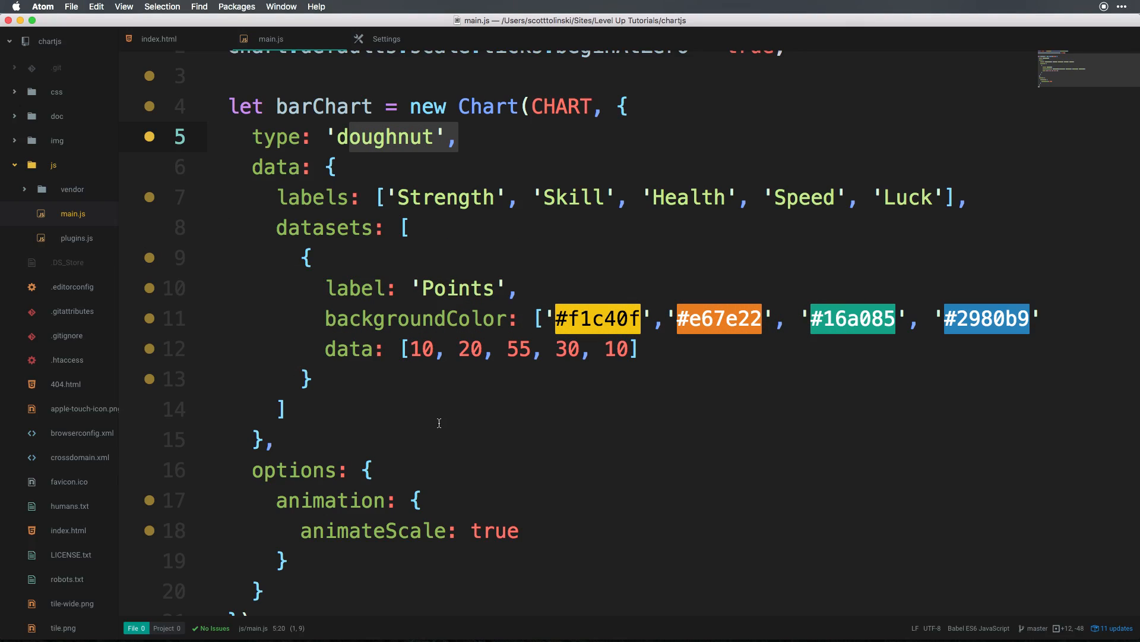
# Insert 'cutoutPercentage: 80,' at the top of the options, then change 80 to 20.
pyautogui.press('enter')
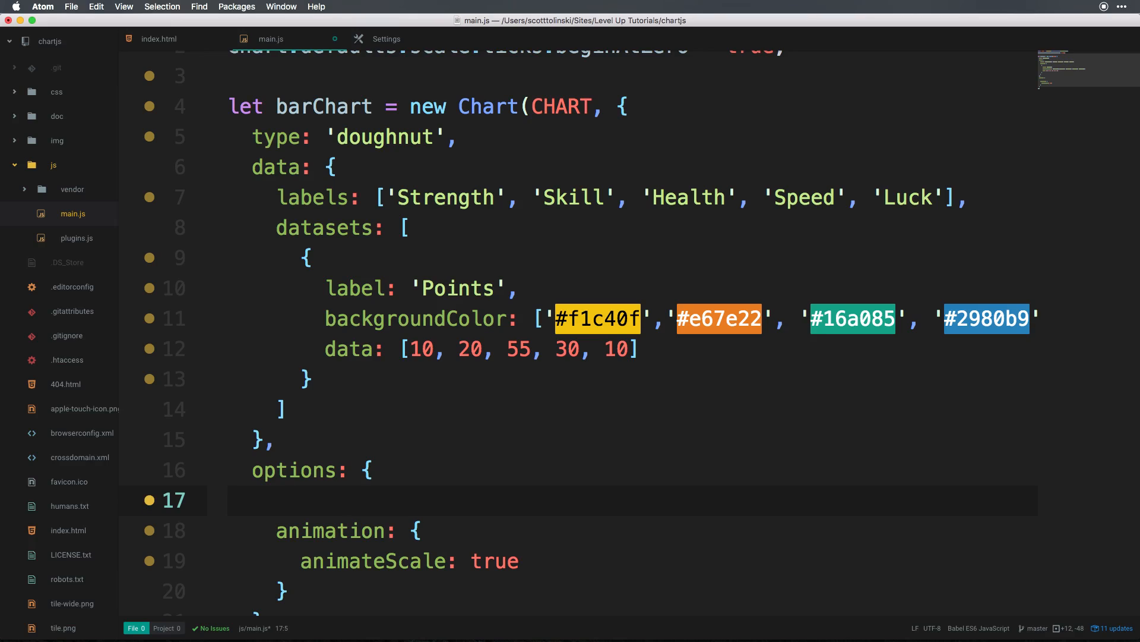
pyautogui.write('cut')
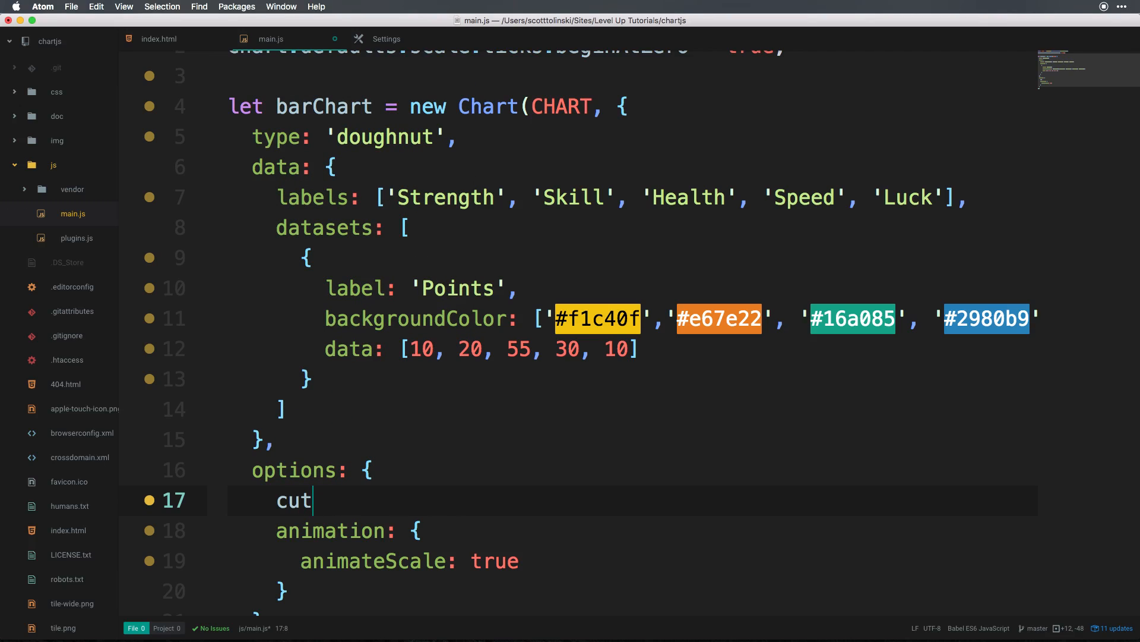
pyautogui.write('outPerce')
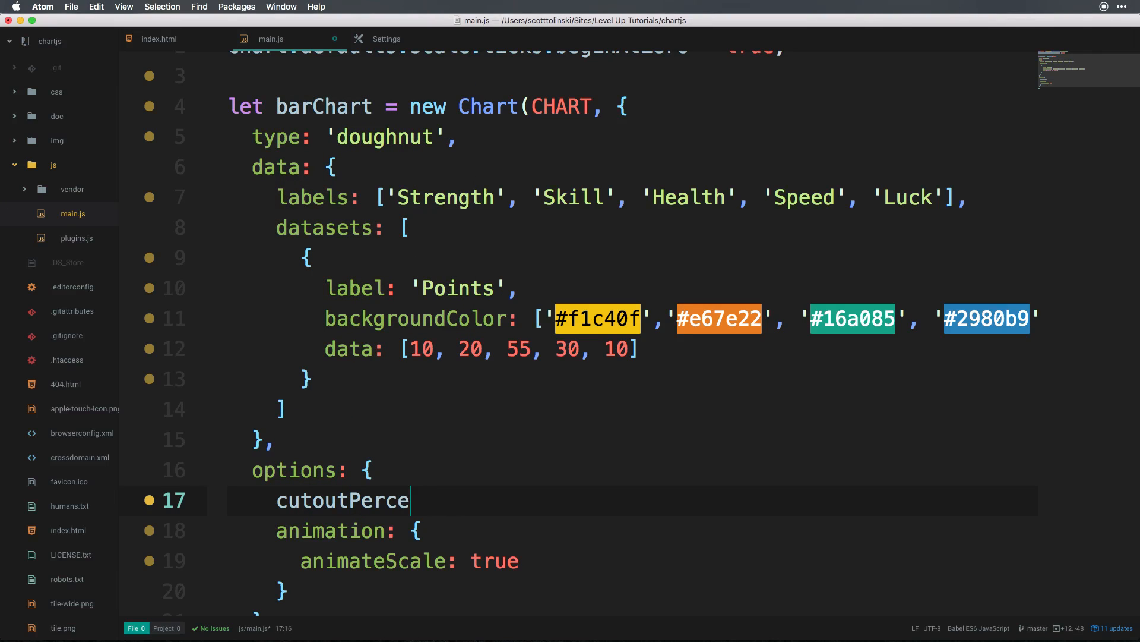
pyautogui.write('ntage:')
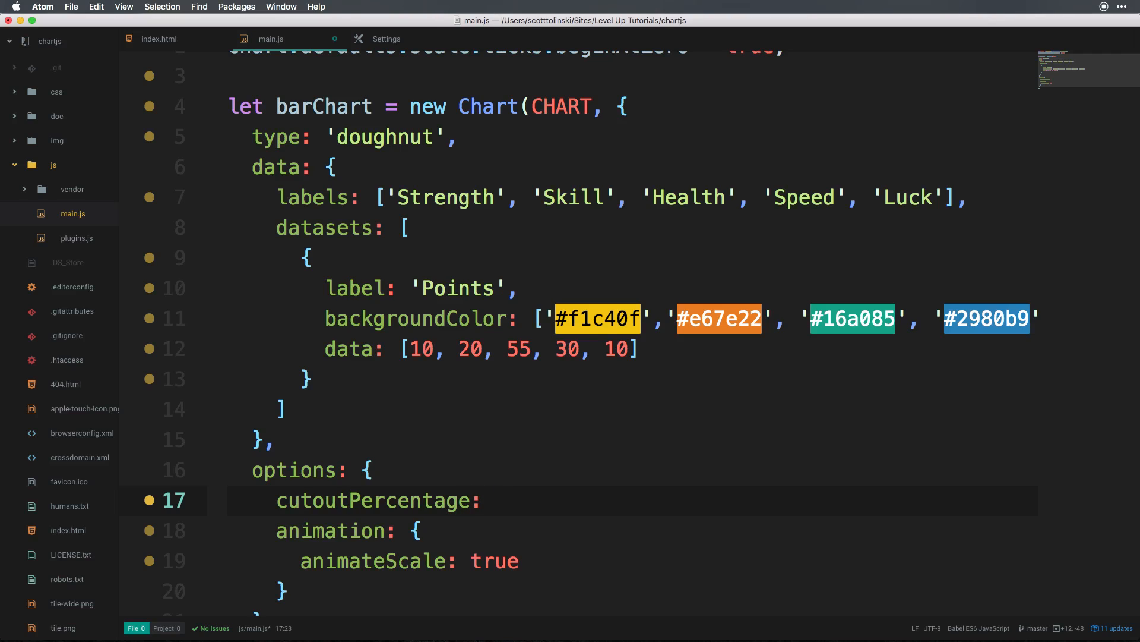
pyautogui.click(495, 500)
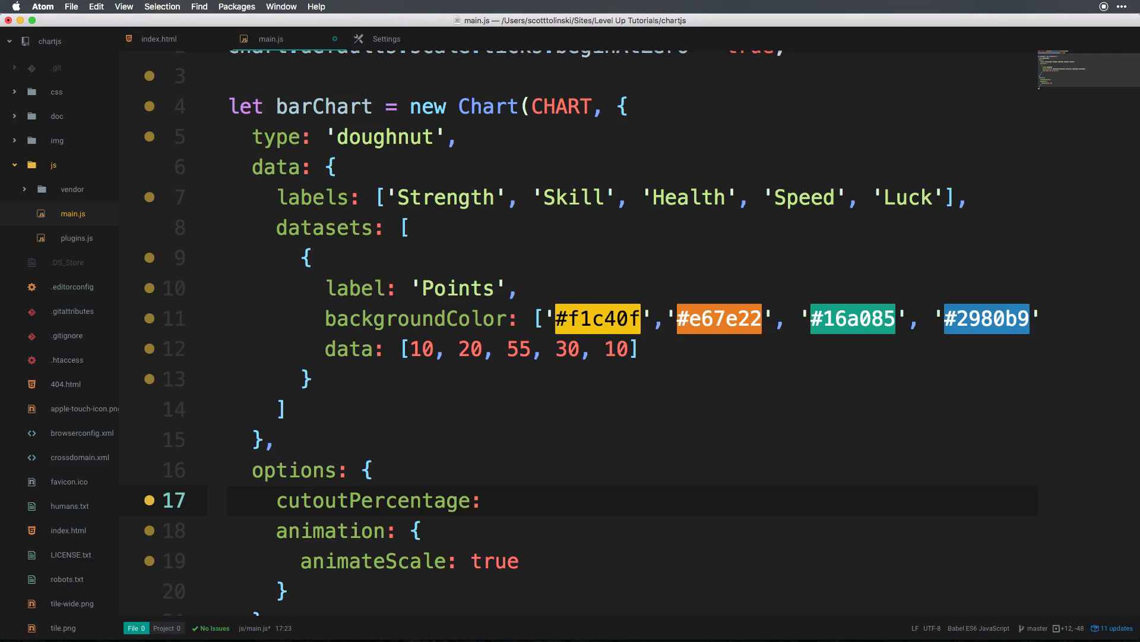
pyautogui.click(495, 499)
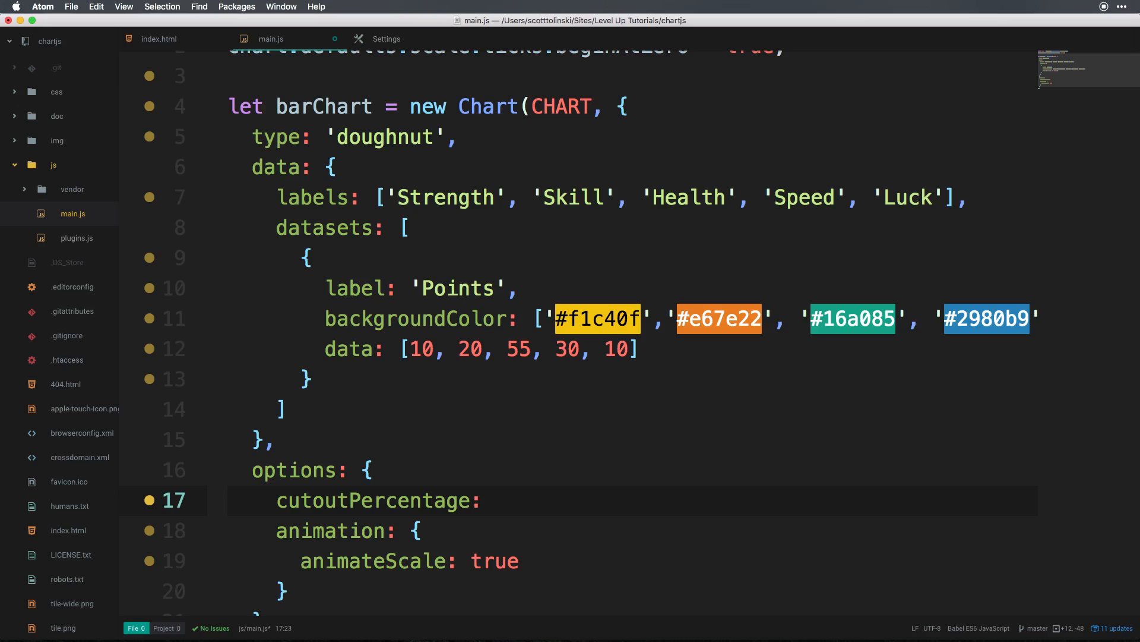
pyautogui.write('80')
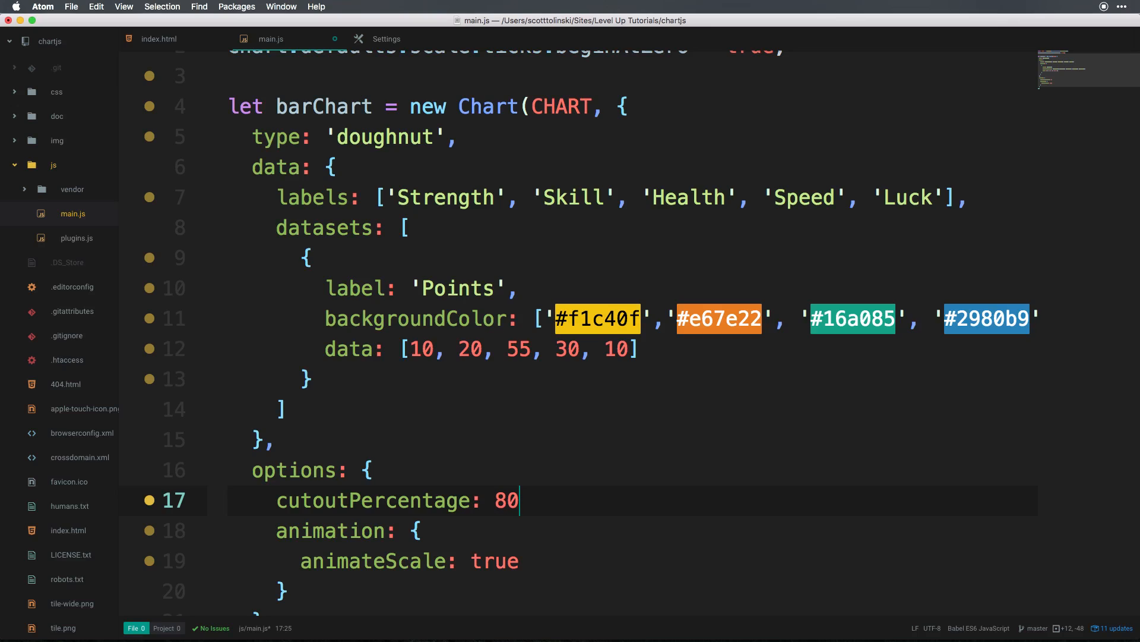
pyautogui.write(',')
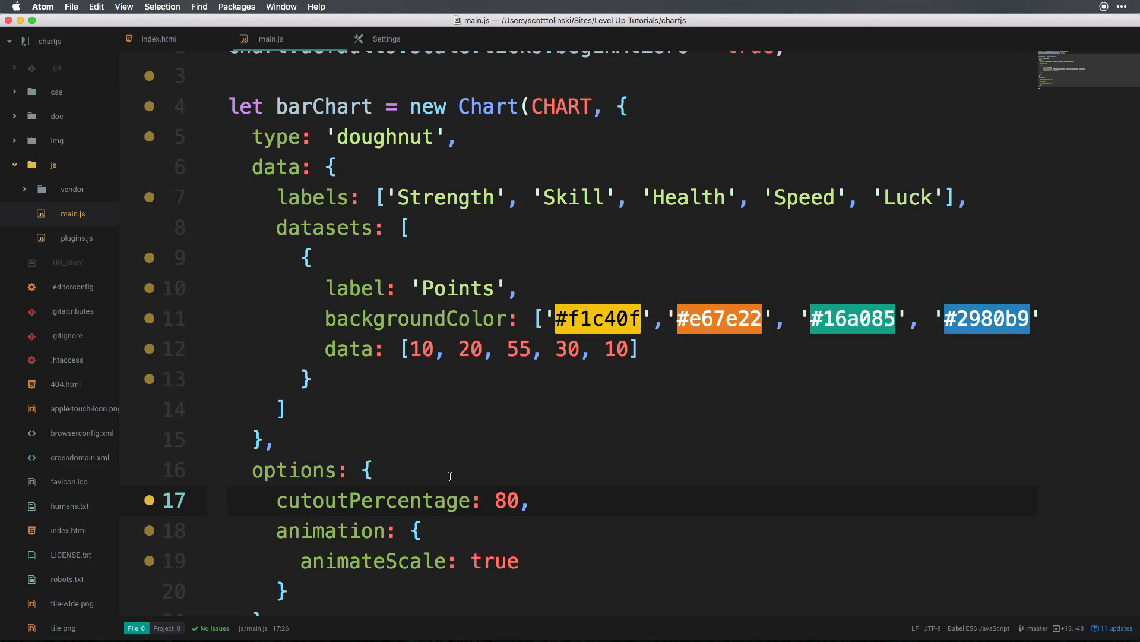
pyautogui.click(531, 499)
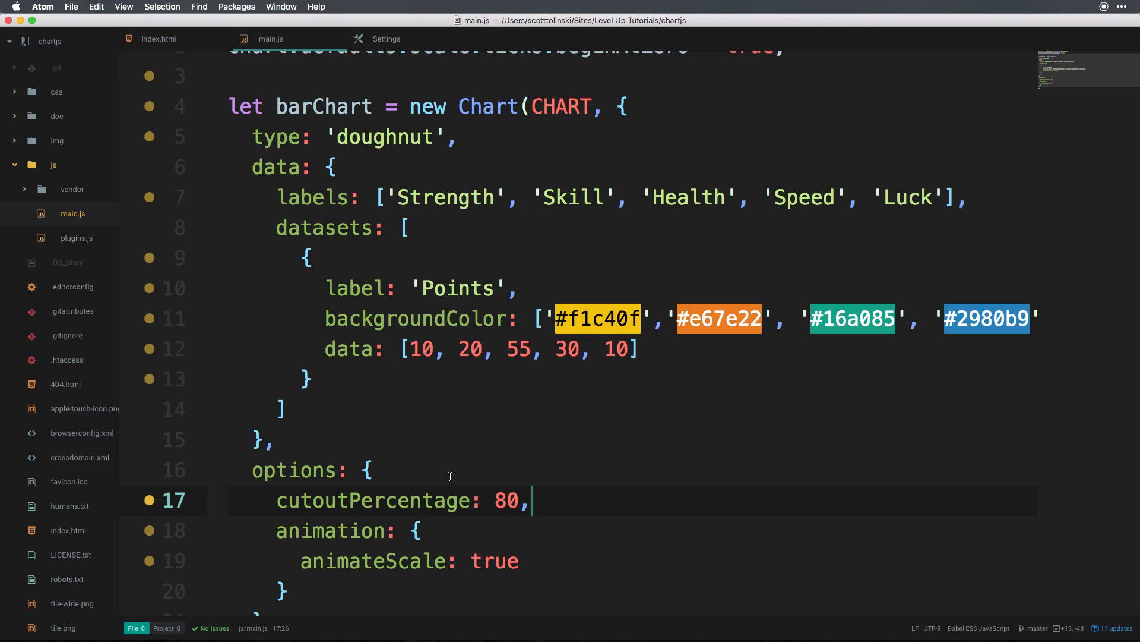
pyautogui.write('20')
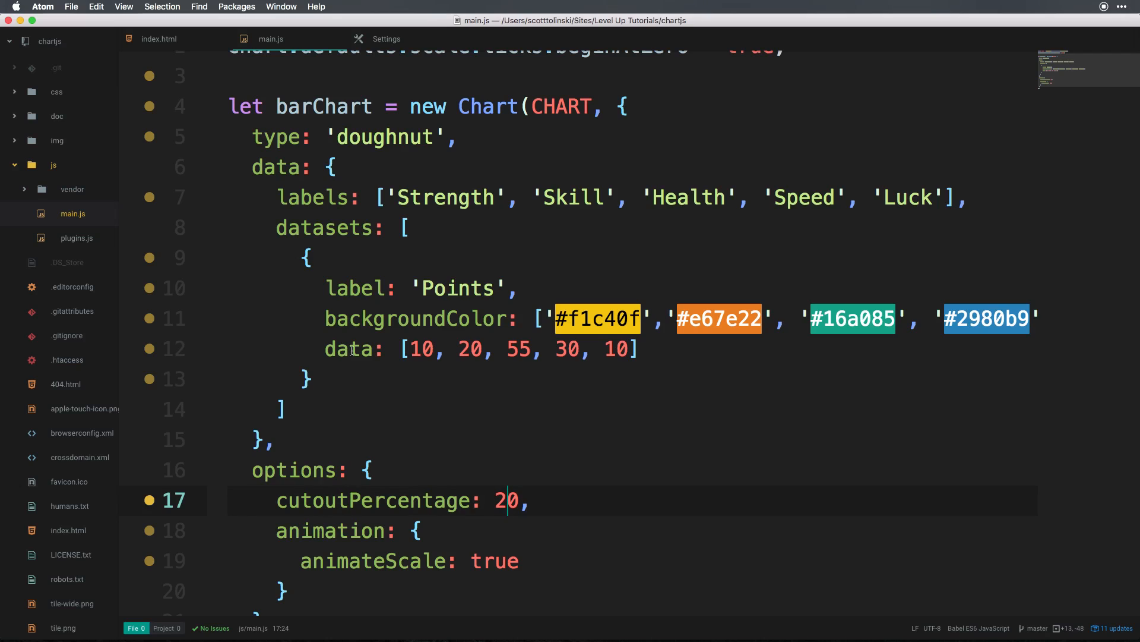
pyautogui.doubleClick(384, 186)
pyautogui.write('pie')
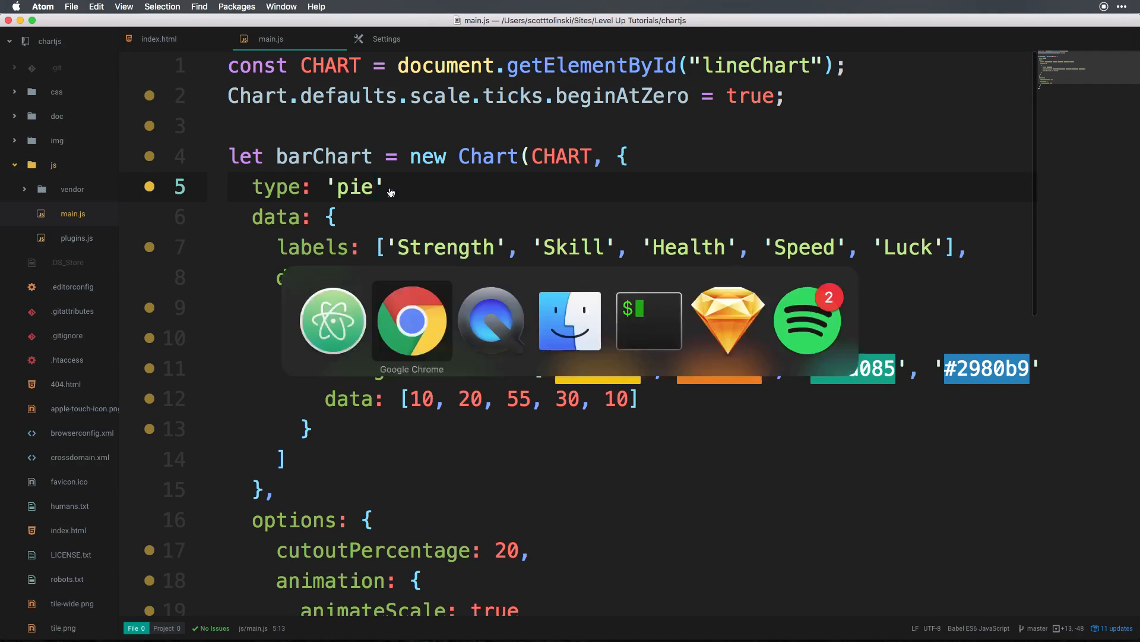
pyautogui.click(411, 321)
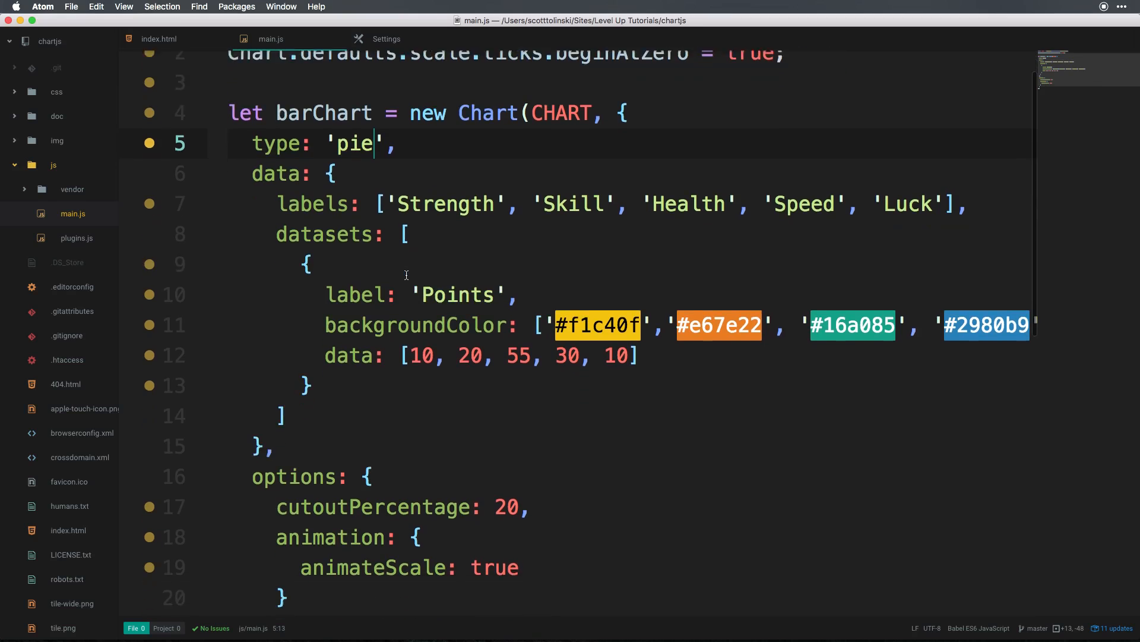
pyautogui.scroll(-3)
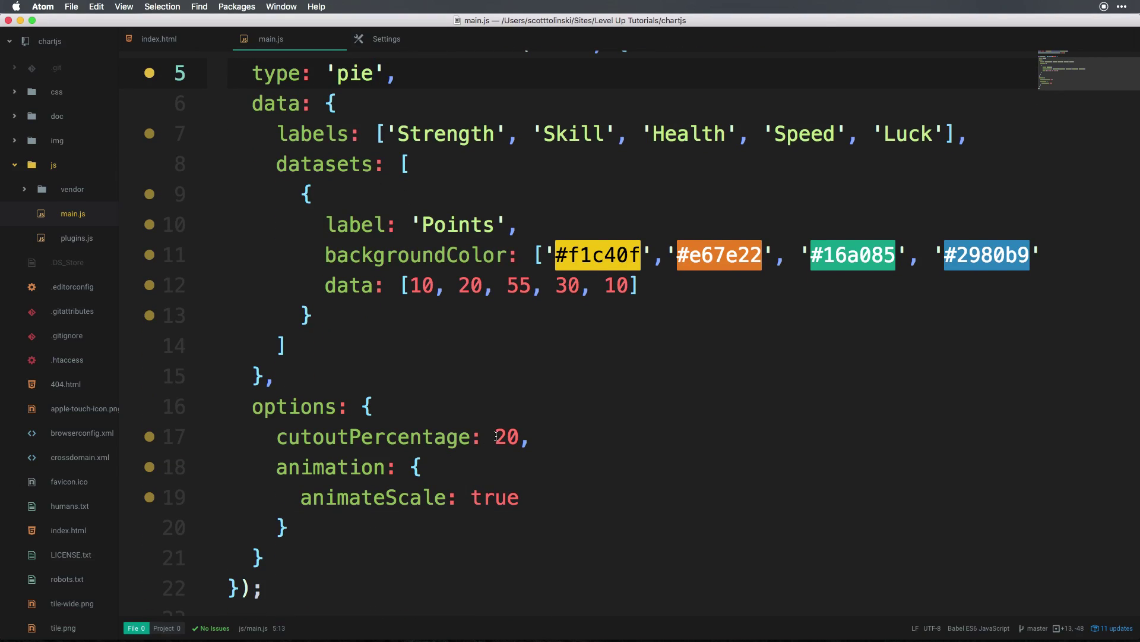
# Replace the cutoutPercentage value 20 with 50, briefly trying 80 first.
pyautogui.doubleClick(506, 437)
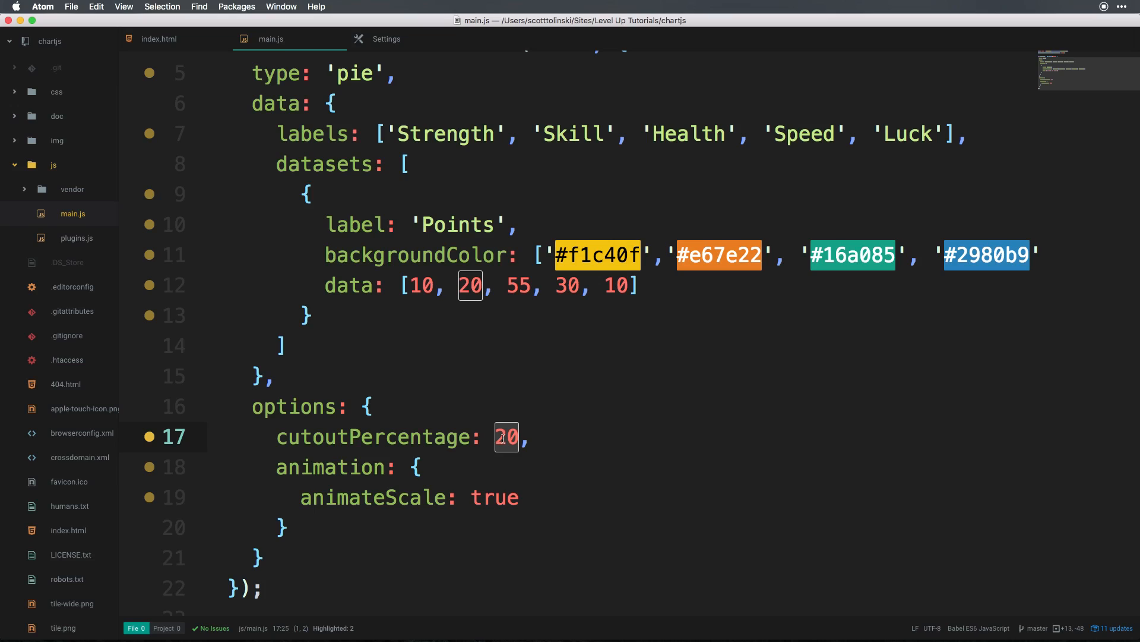
pyautogui.write('80')
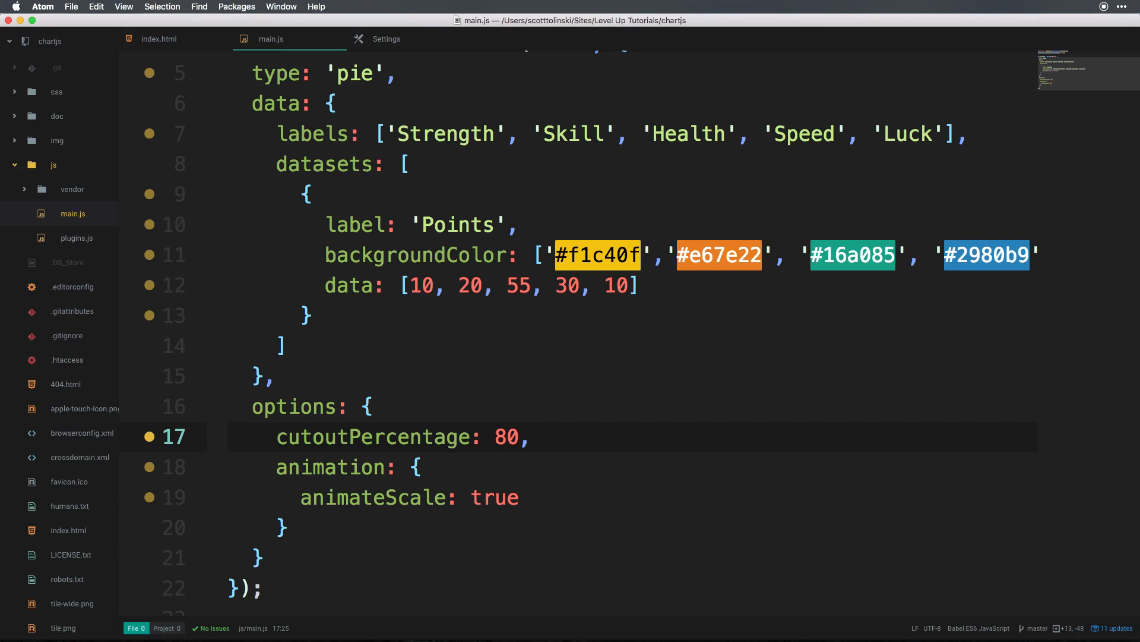
pyautogui.press('backspace')
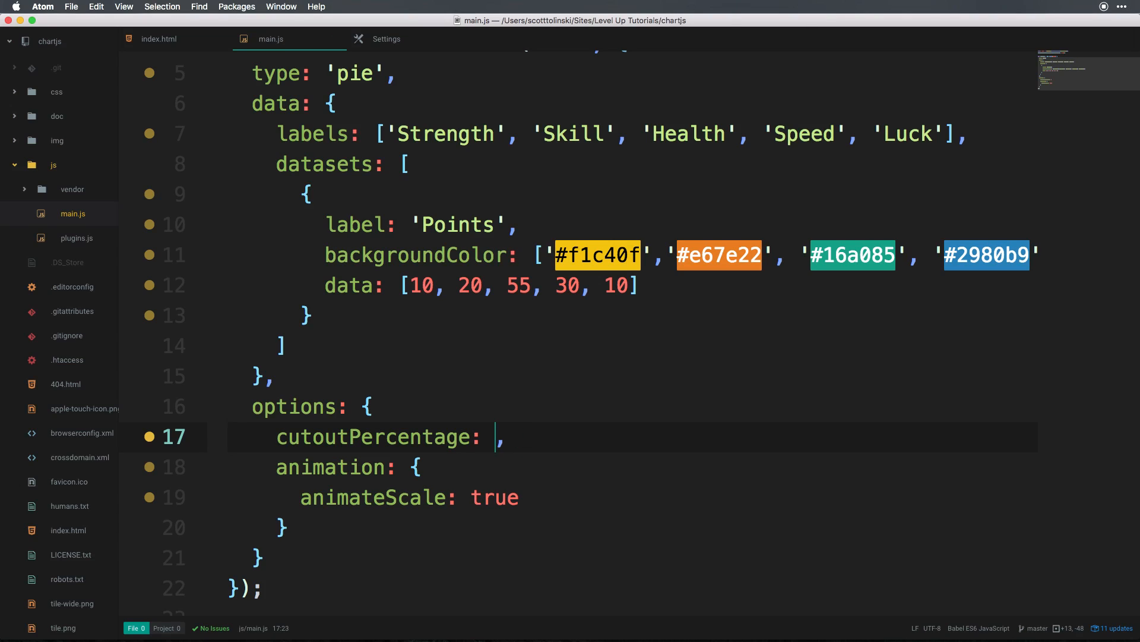
pyautogui.write('50')
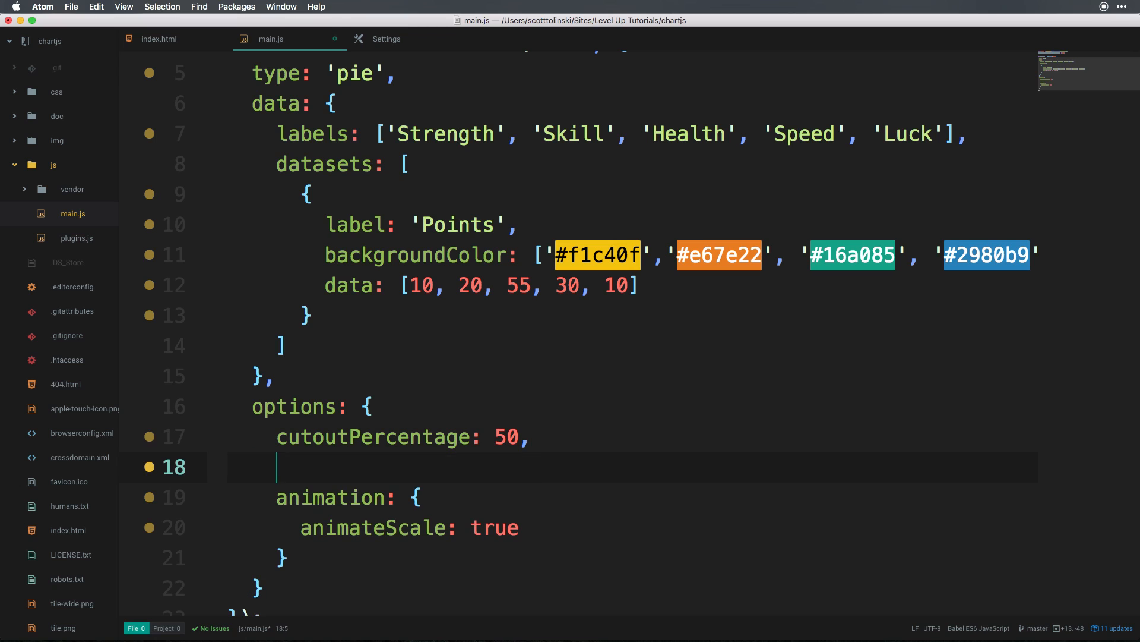
# Type 'rotation: 180', then replace 180 with the start of a 'Math.' value.
pyautogui.write('rotation: ,')
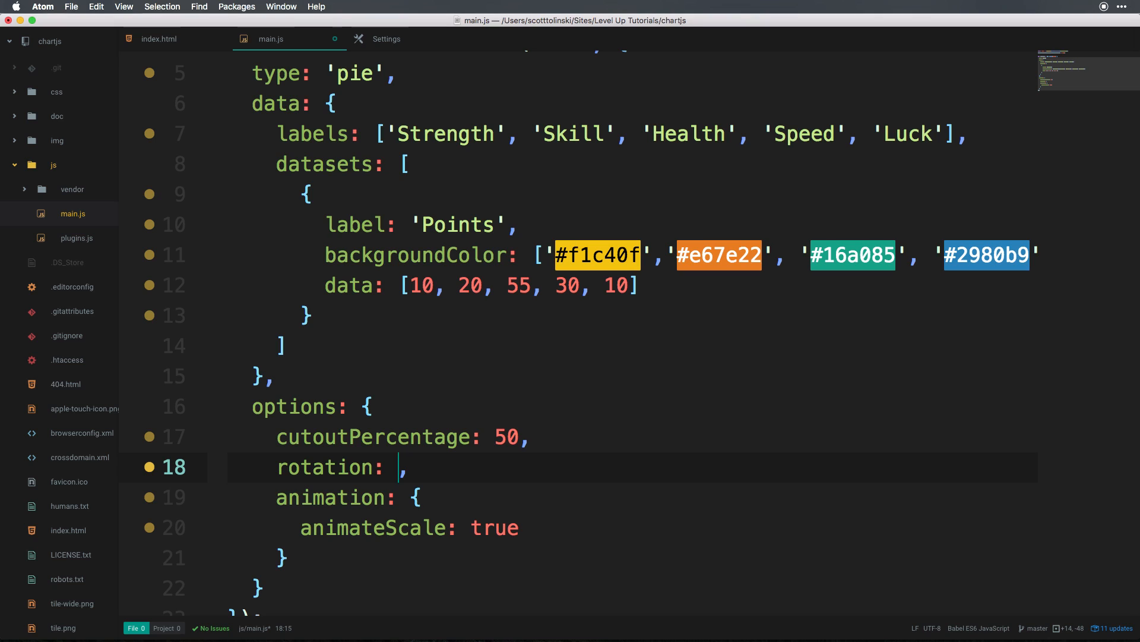
pyautogui.write('180')
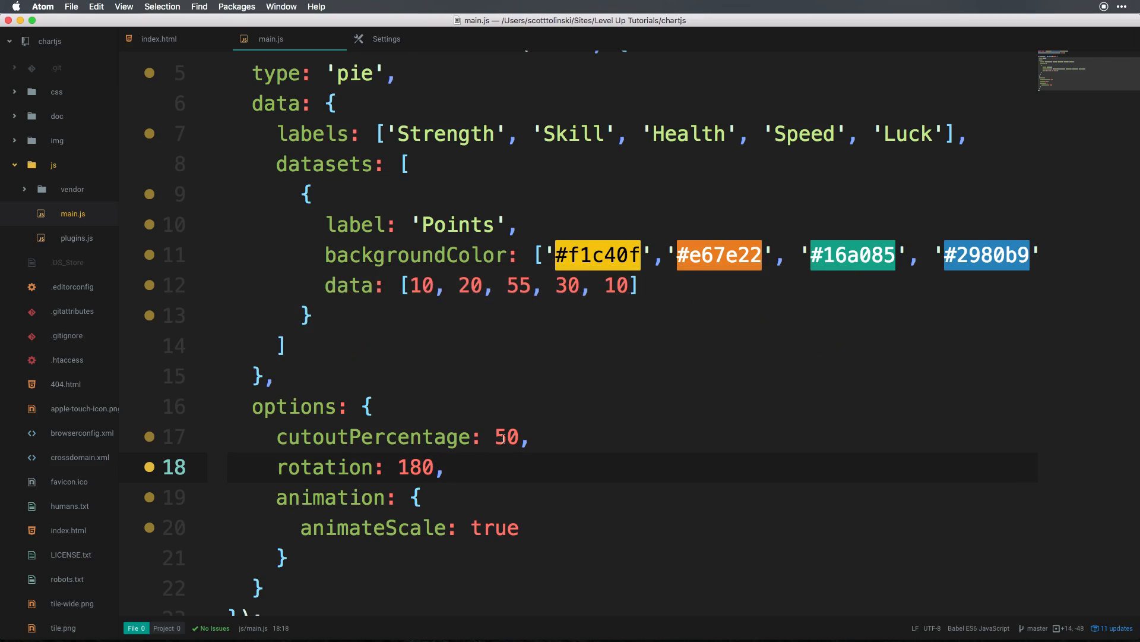
pyautogui.press('backspace')
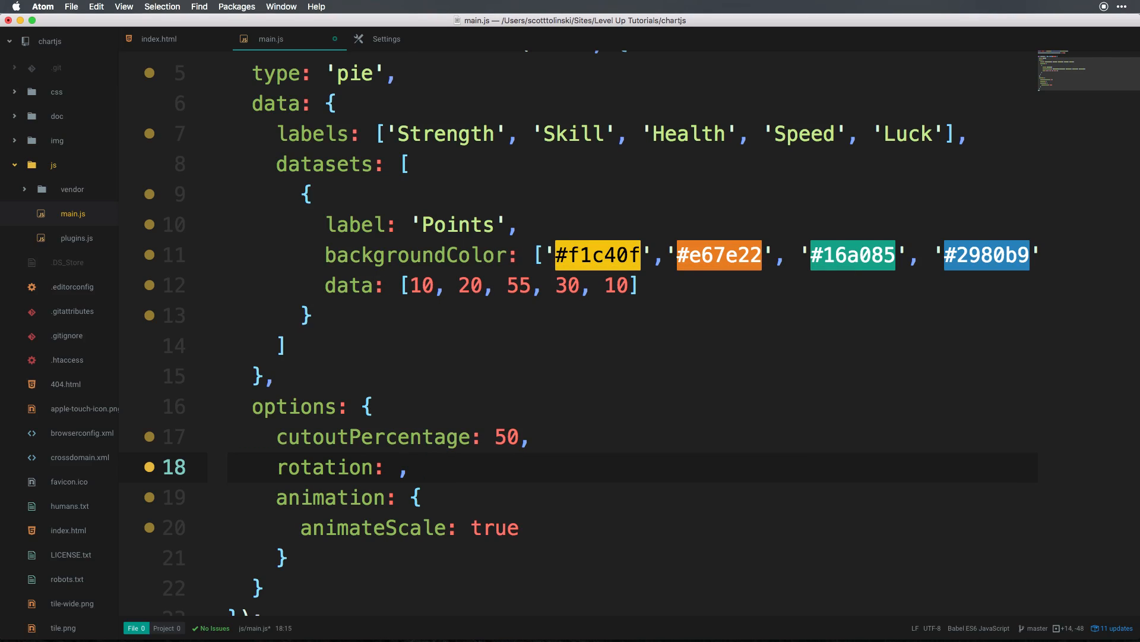
pyautogui.write('Math.')
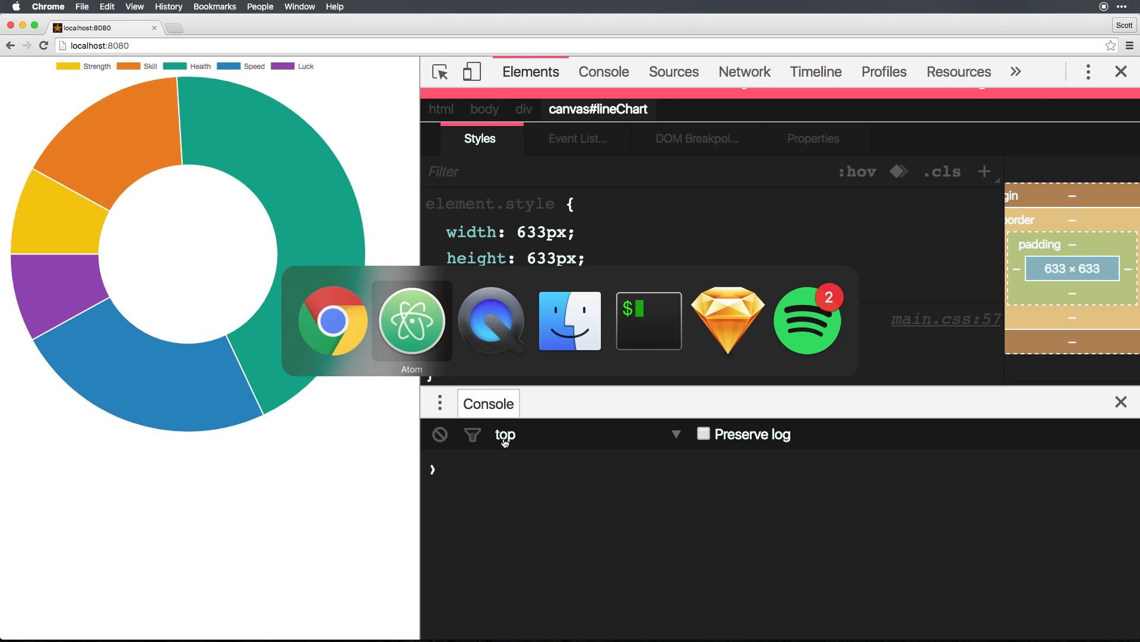
# Complete the rotation value as Math.PI * 1 in main.js.
pyautogui.click(411, 321)
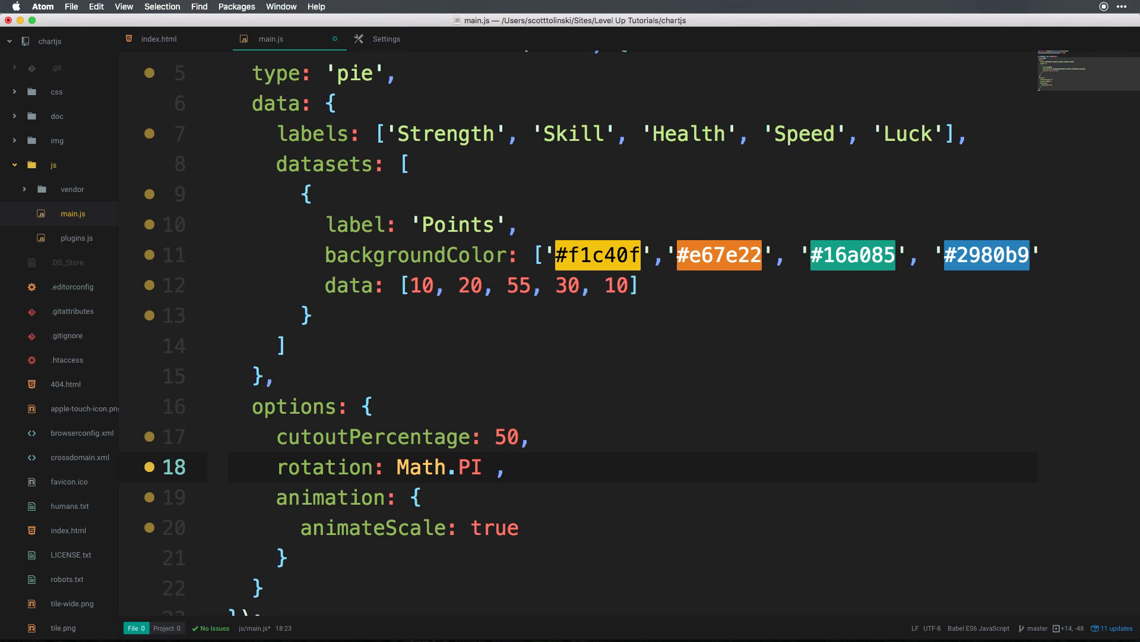
pyautogui.write('* -0')
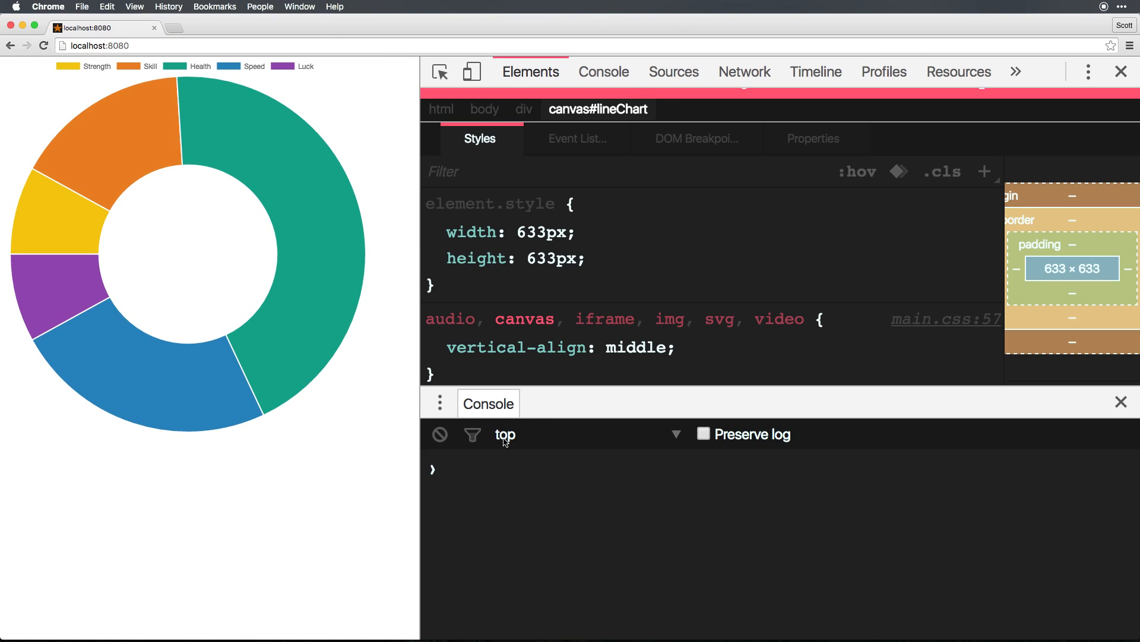
pyautogui.press('cmd+tab')
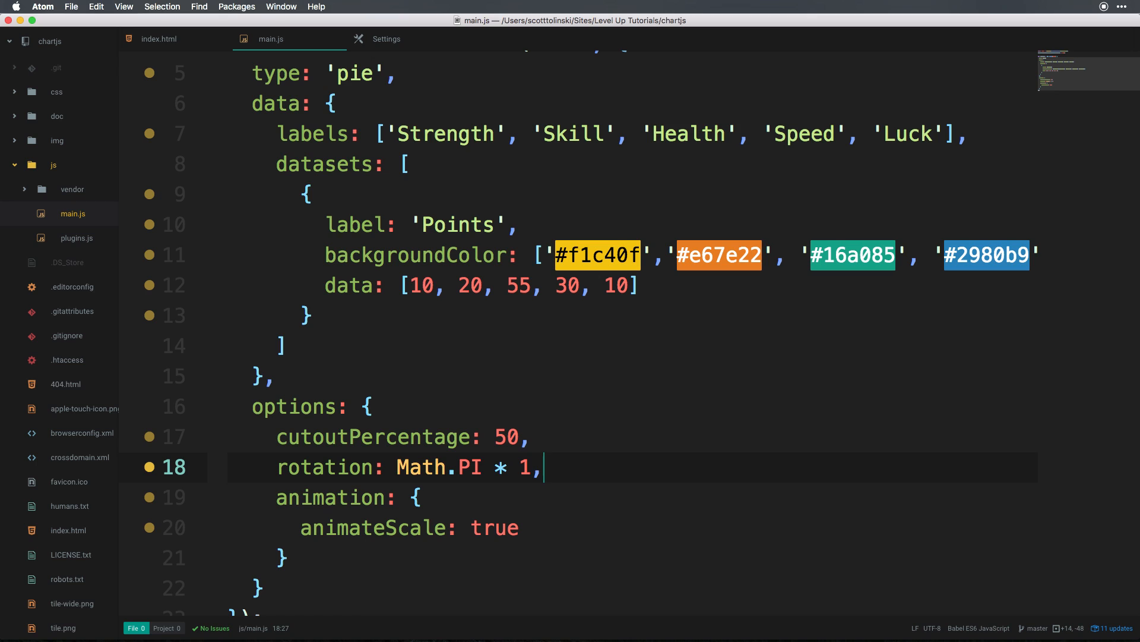
pyautogui.moveTo(544, 466)
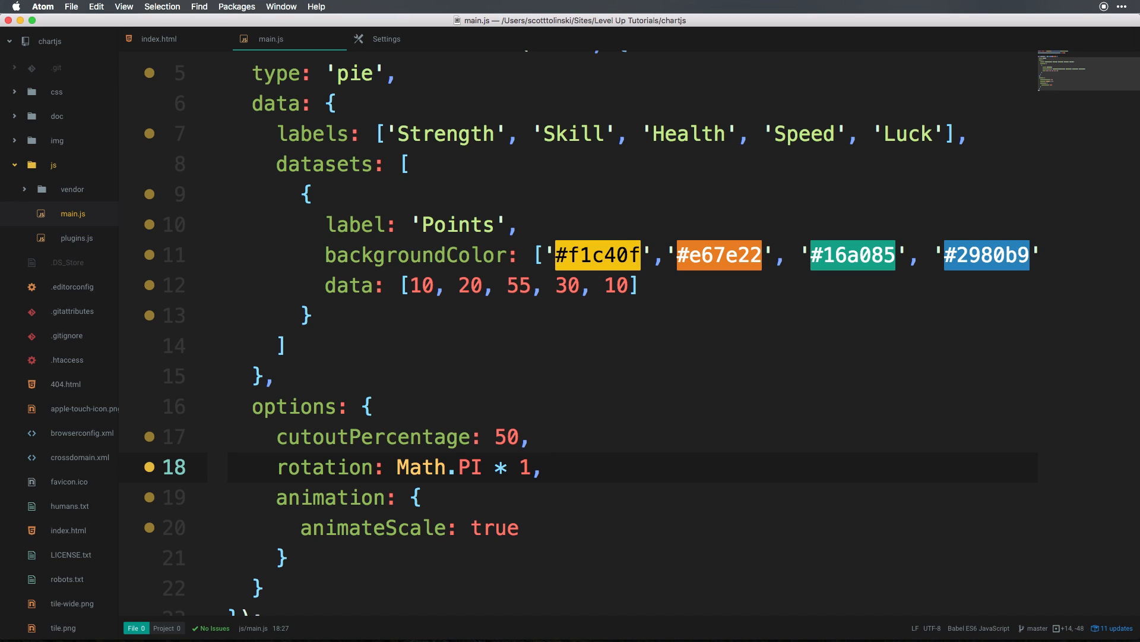
# Click in the editor, then bring up Chrome showing the donut rotated half a turn.
pyautogui.click(531, 467)
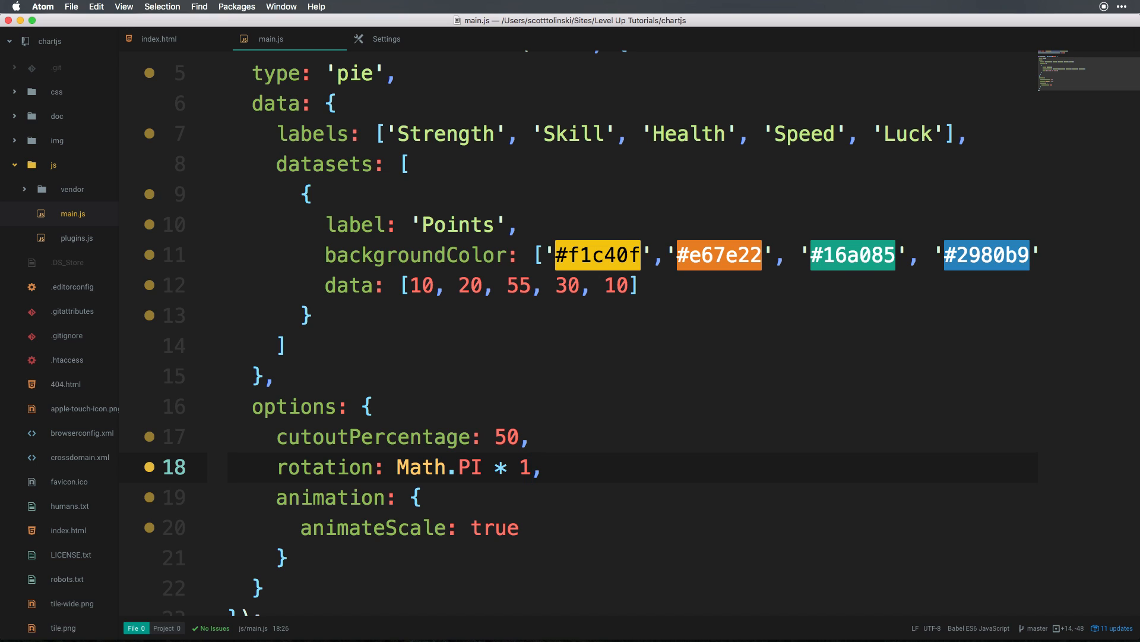
pyautogui.click(411, 320)
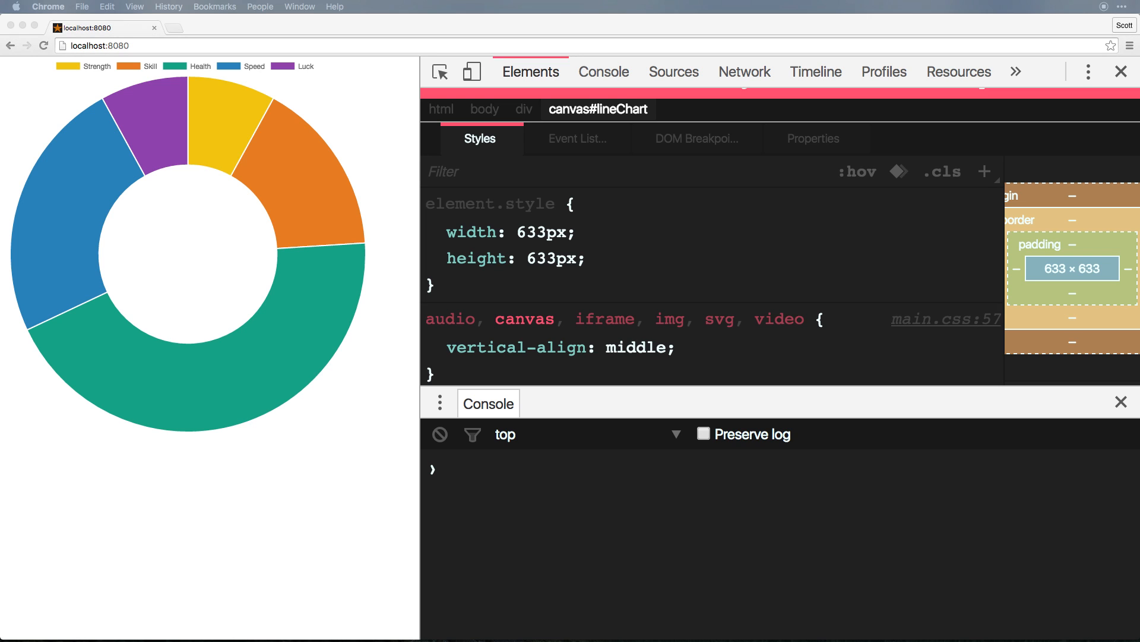
pyautogui.moveTo(378, 414)
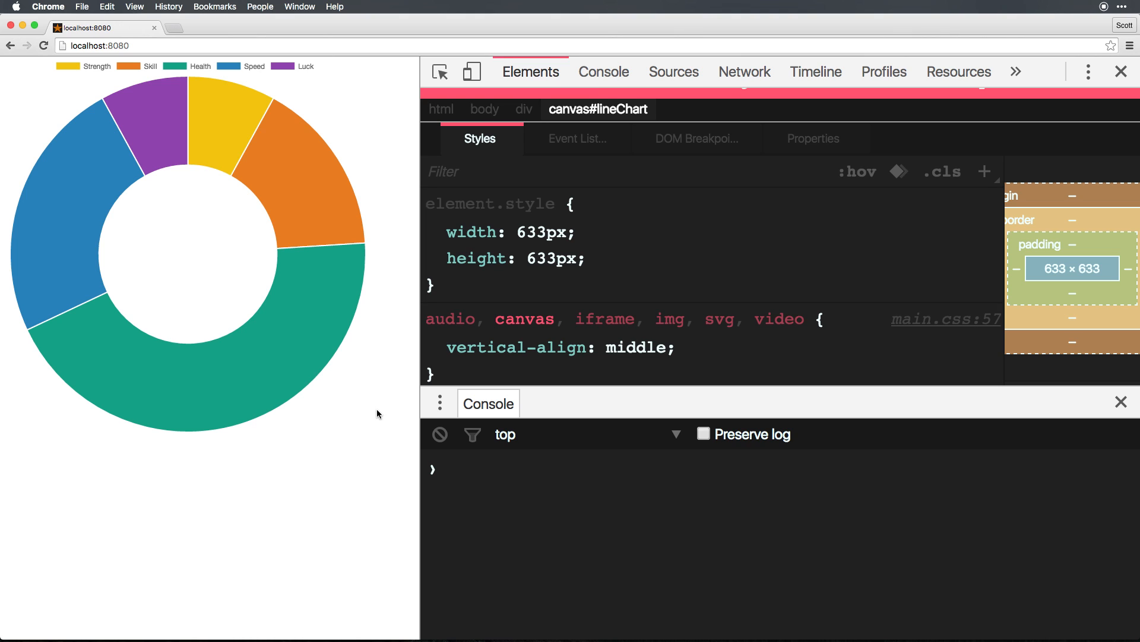
pyautogui.moveTo(629, 370)
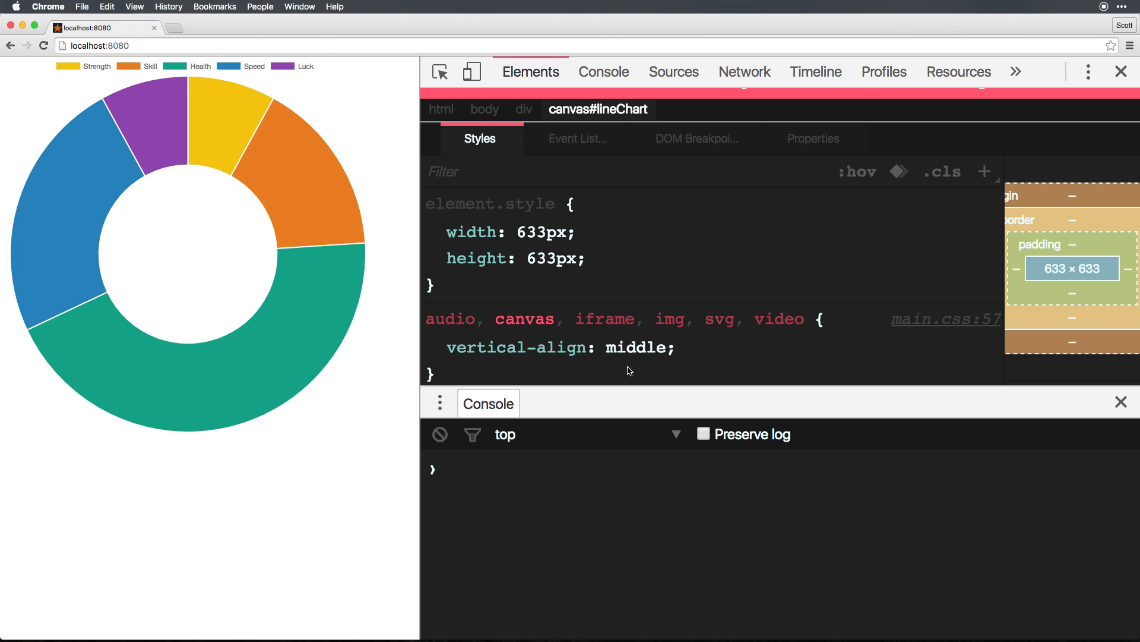
pyautogui.moveTo(1131, 181)
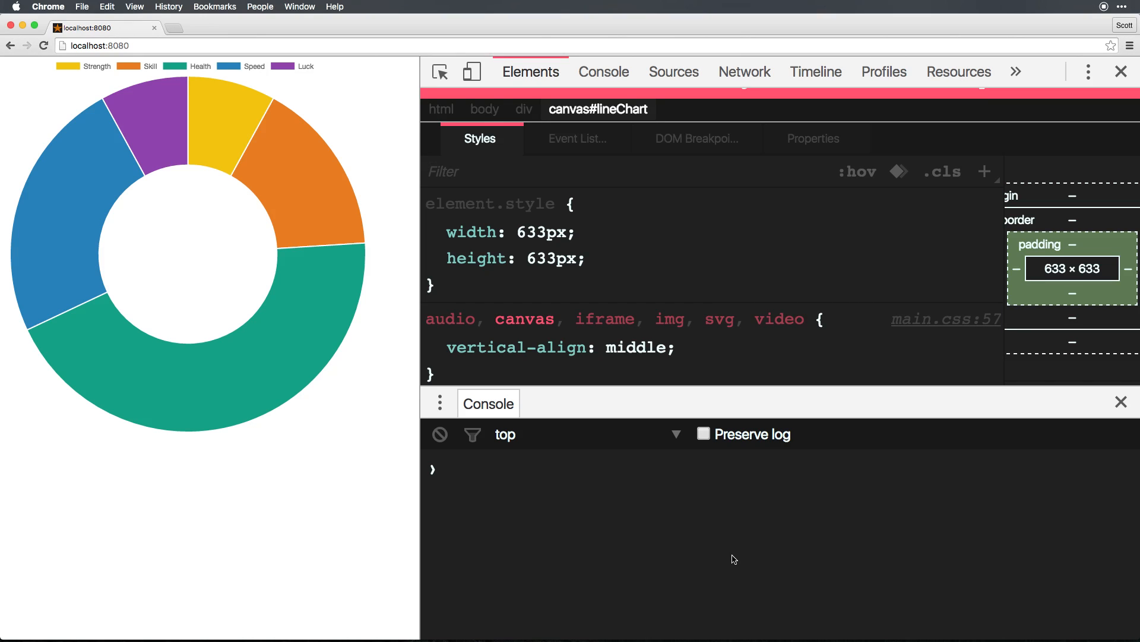
pyautogui.moveTo(132, 524)
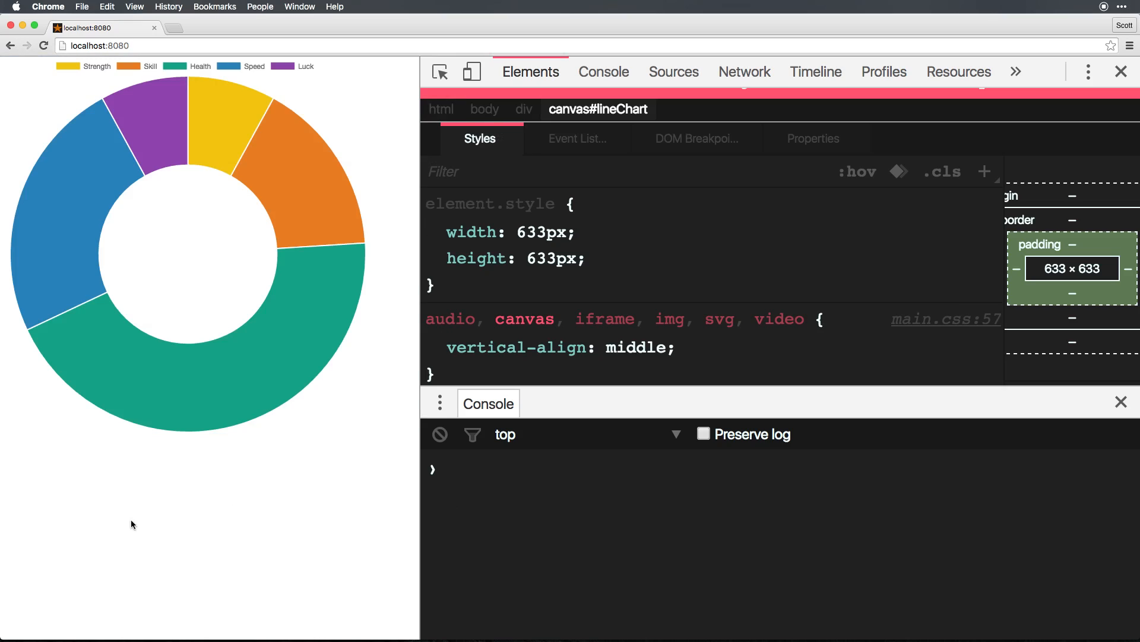
pyautogui.moveTo(91, 479)
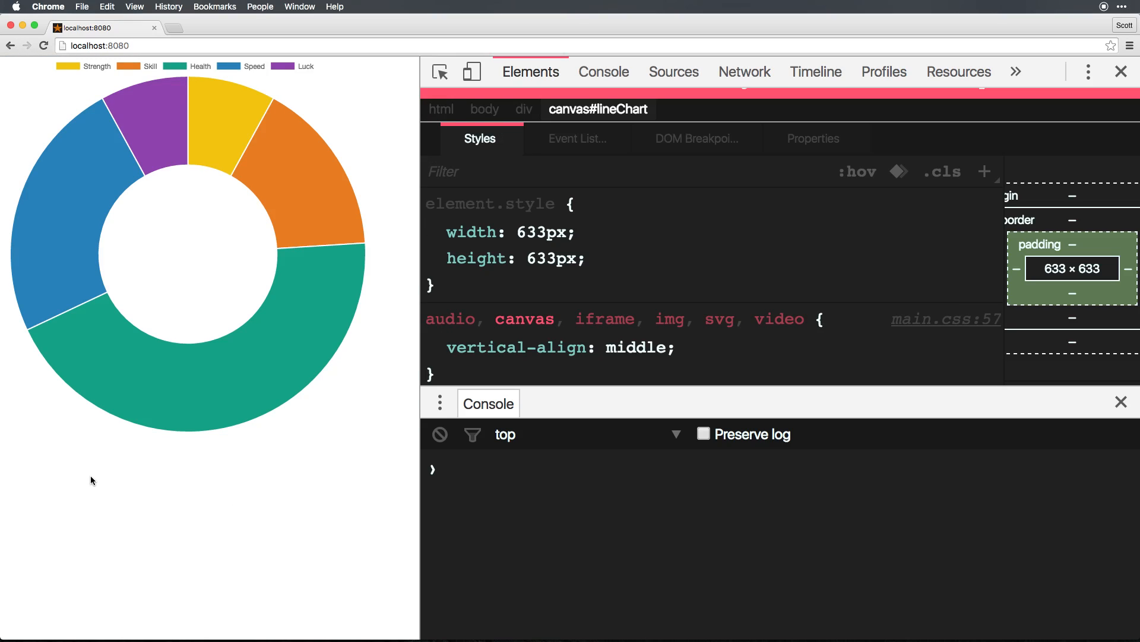
pyautogui.moveTo(231, 143)
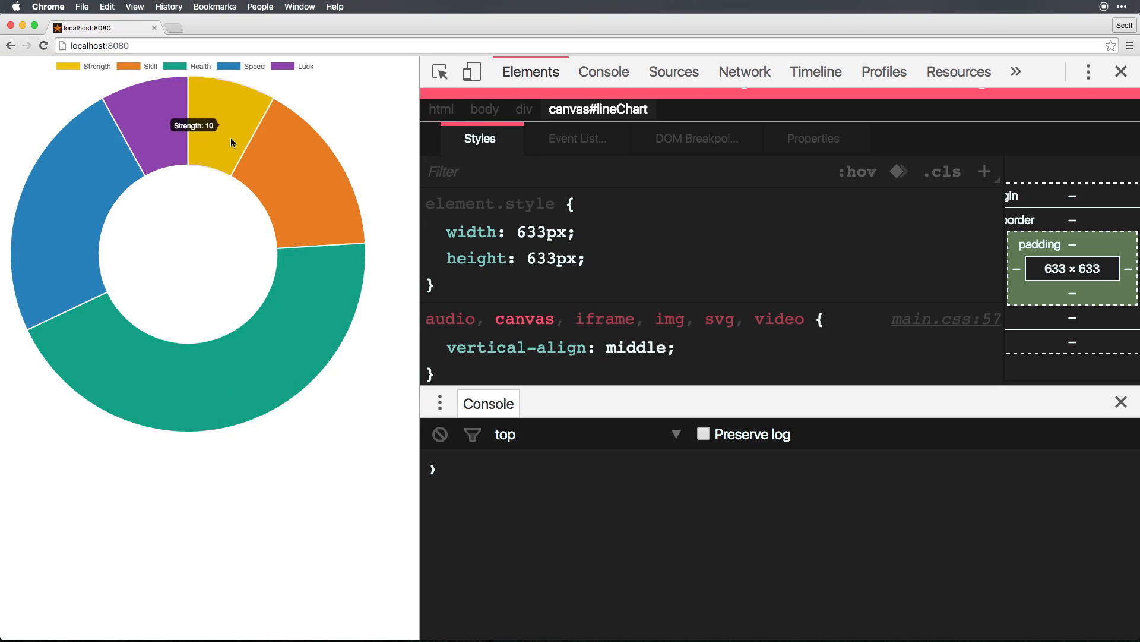
pyautogui.moveTo(214, 153)
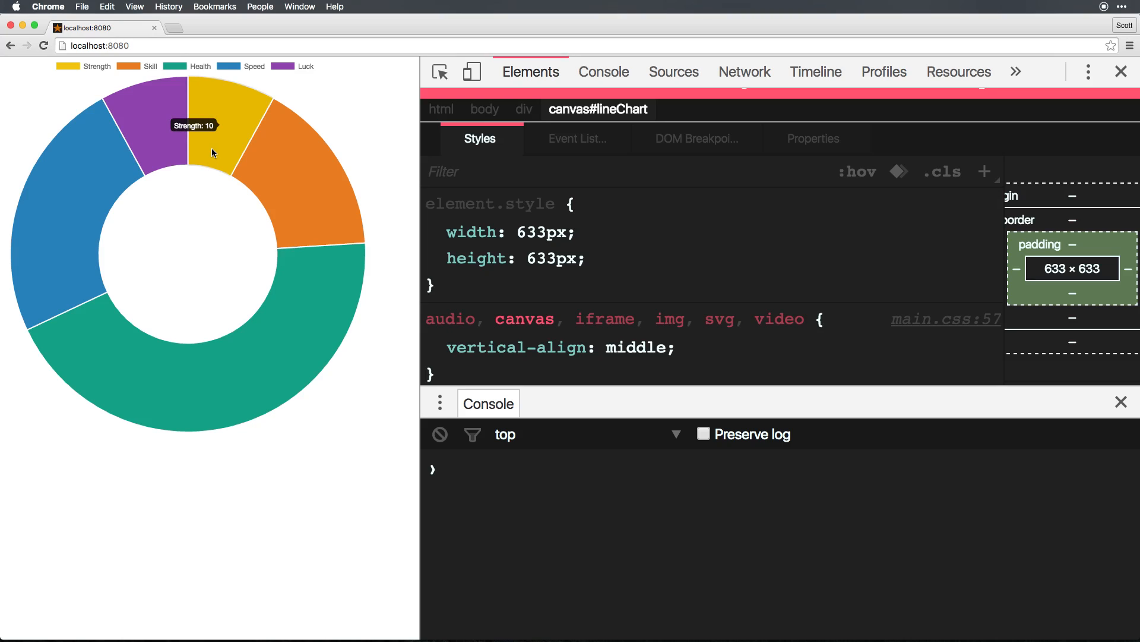
pyautogui.moveTo(260, 254)
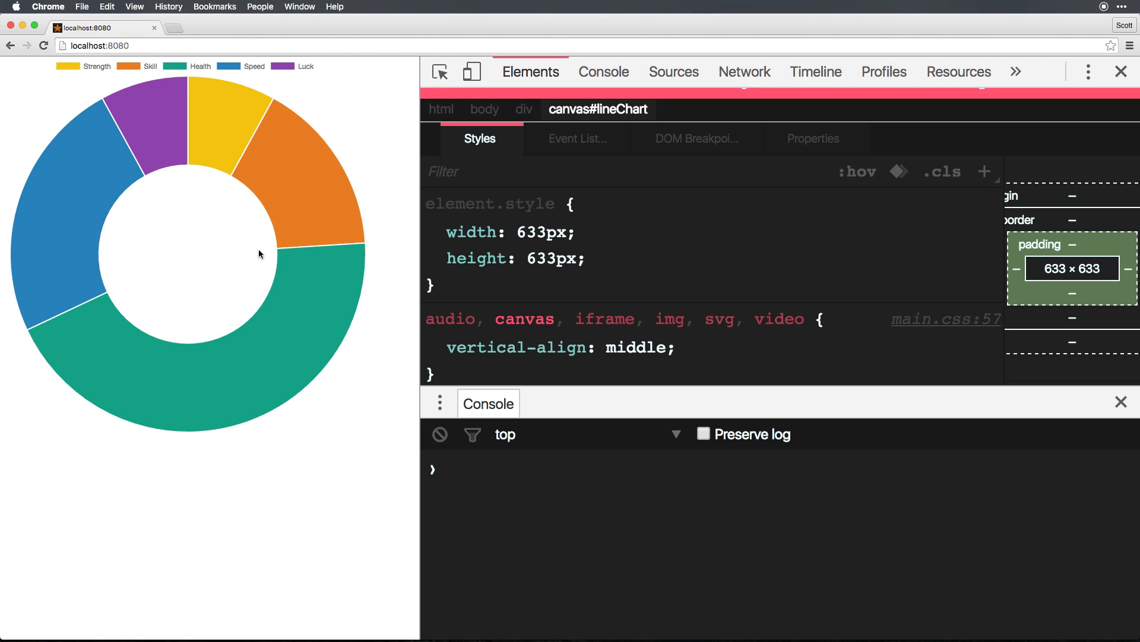